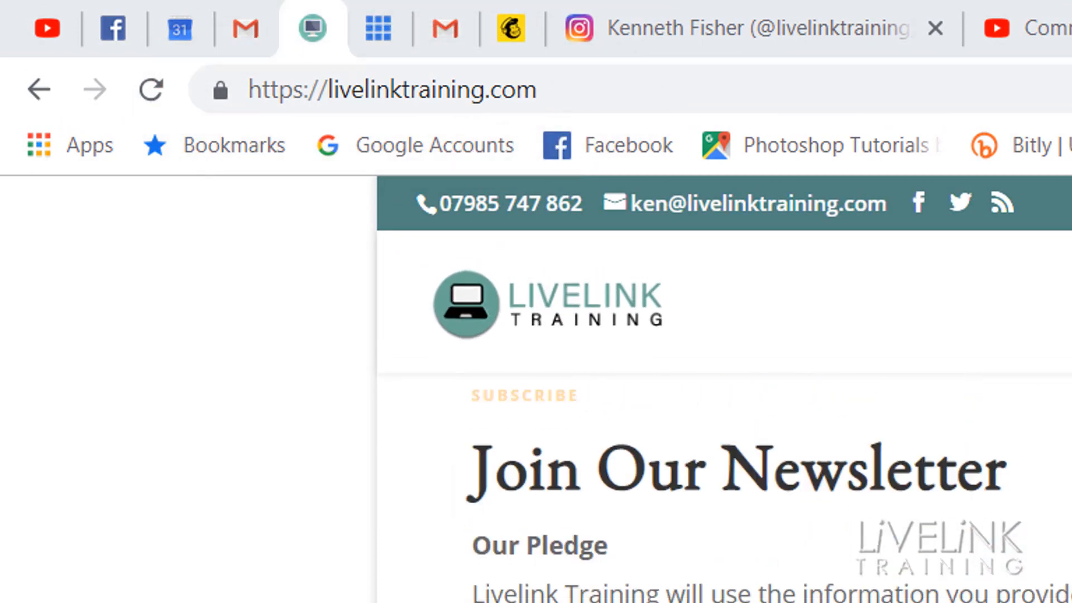
Step: Add a Color Lookup adjustment layer over the Humber Bridge photo from the Layers panel
scroll("down", 3)
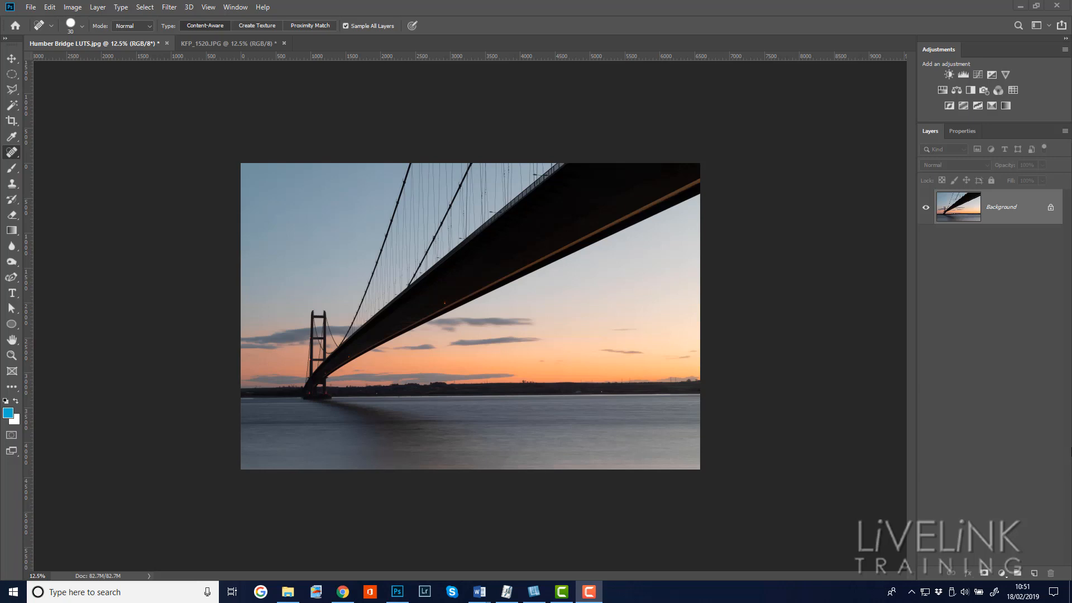
mouse_move(865, 340)
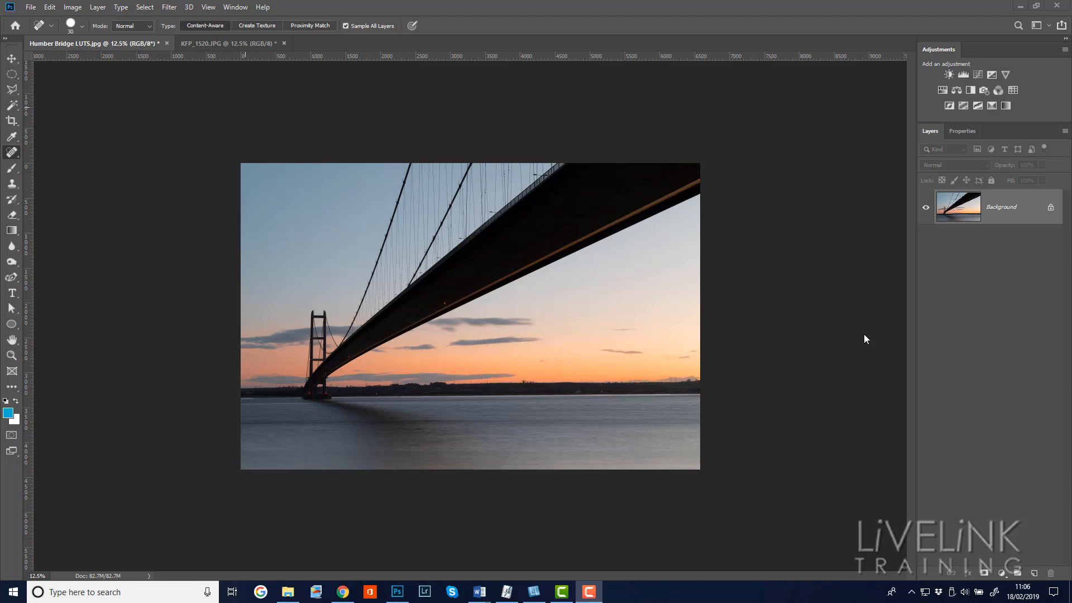
mouse_move(504, 316)
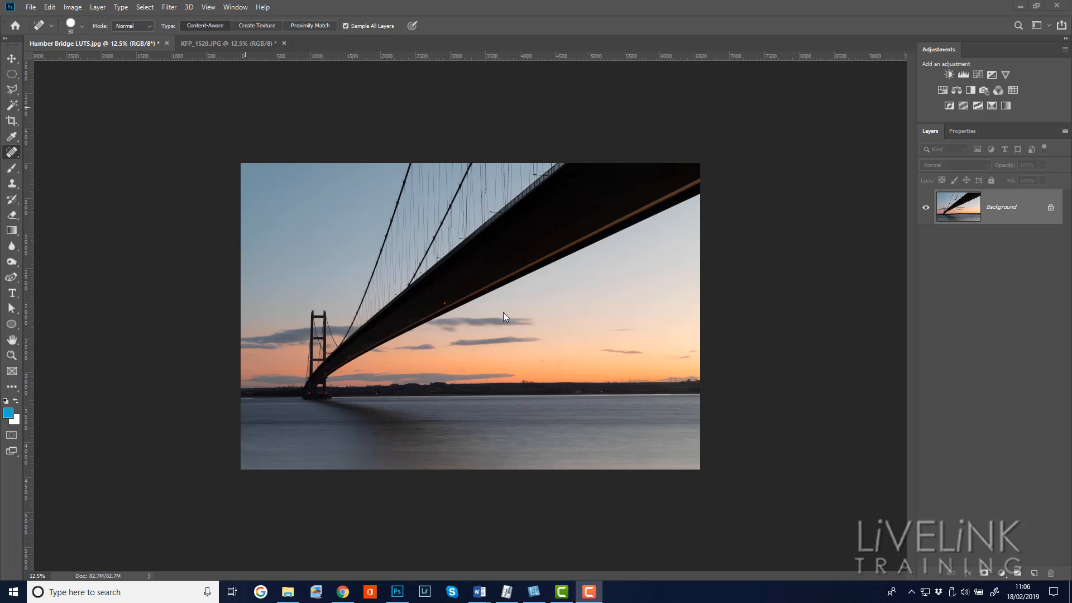
mouse_move(834, 328)
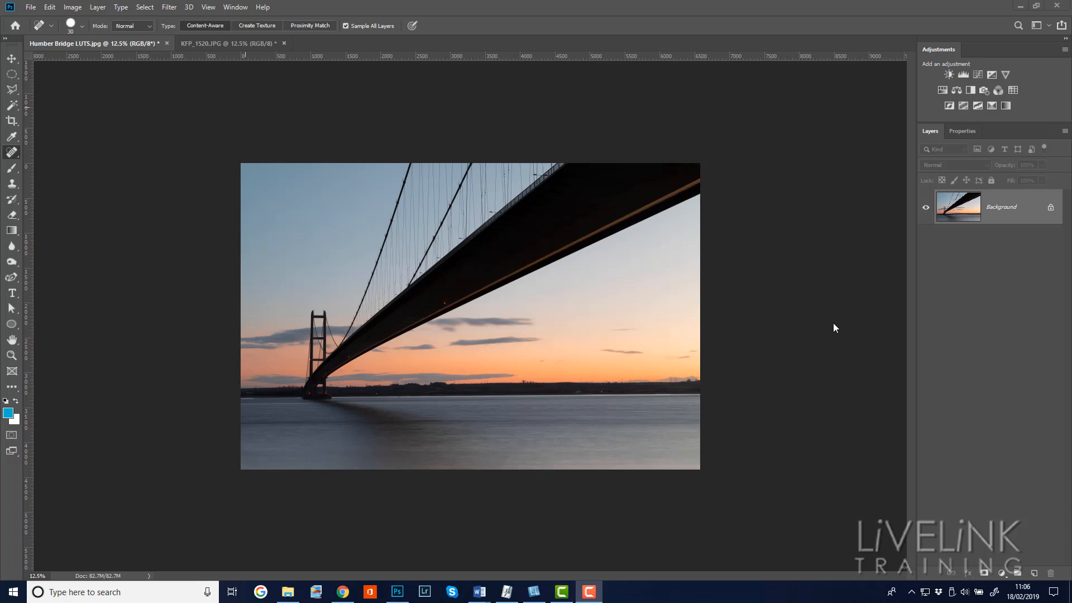
mouse_move(790, 162)
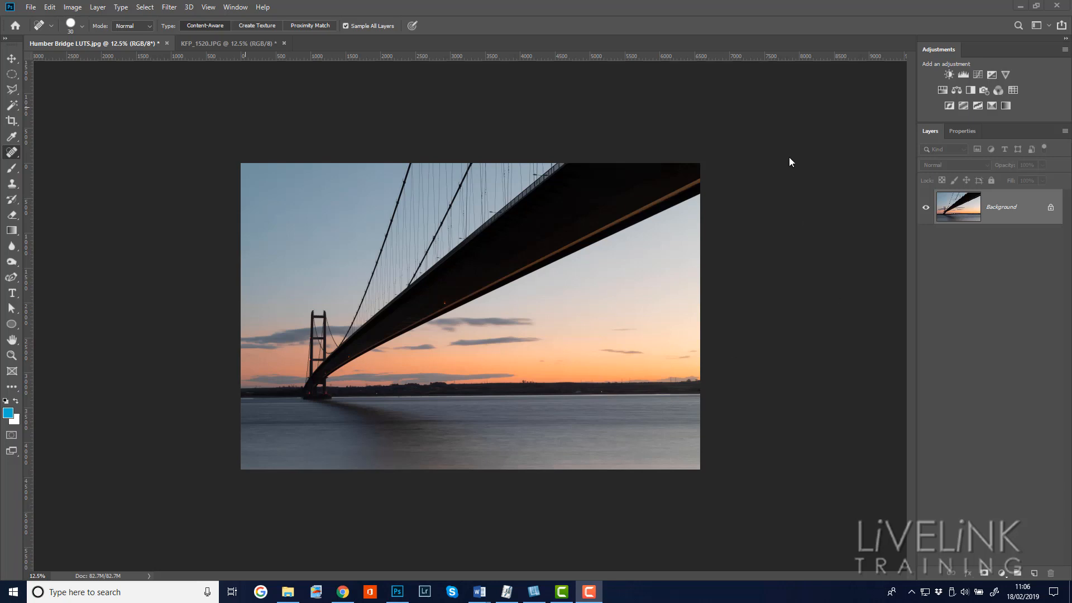
mouse_move(878, 228)
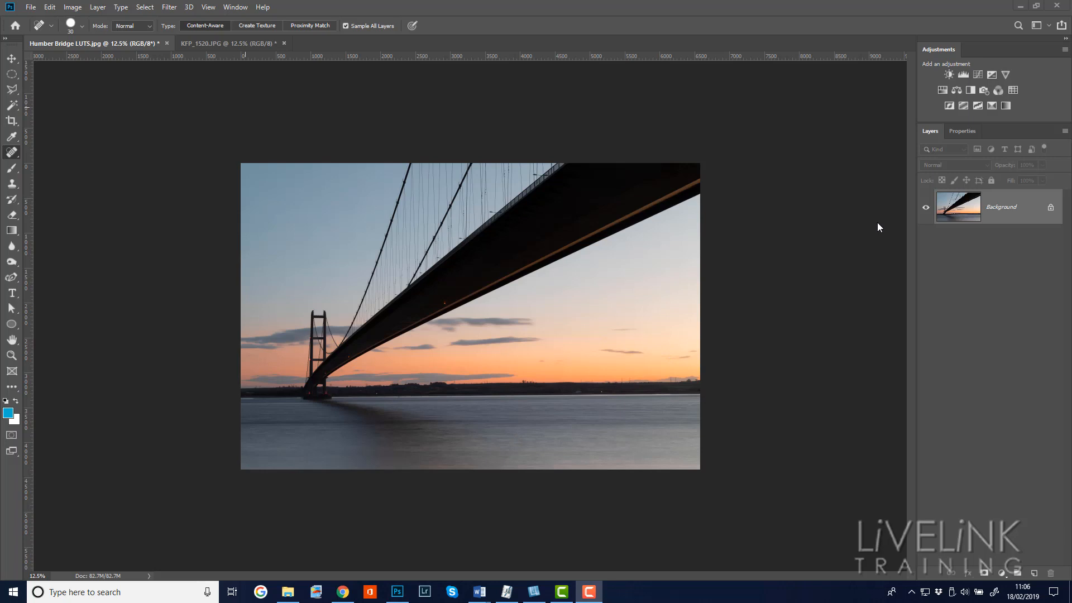
mouse_move(836, 177)
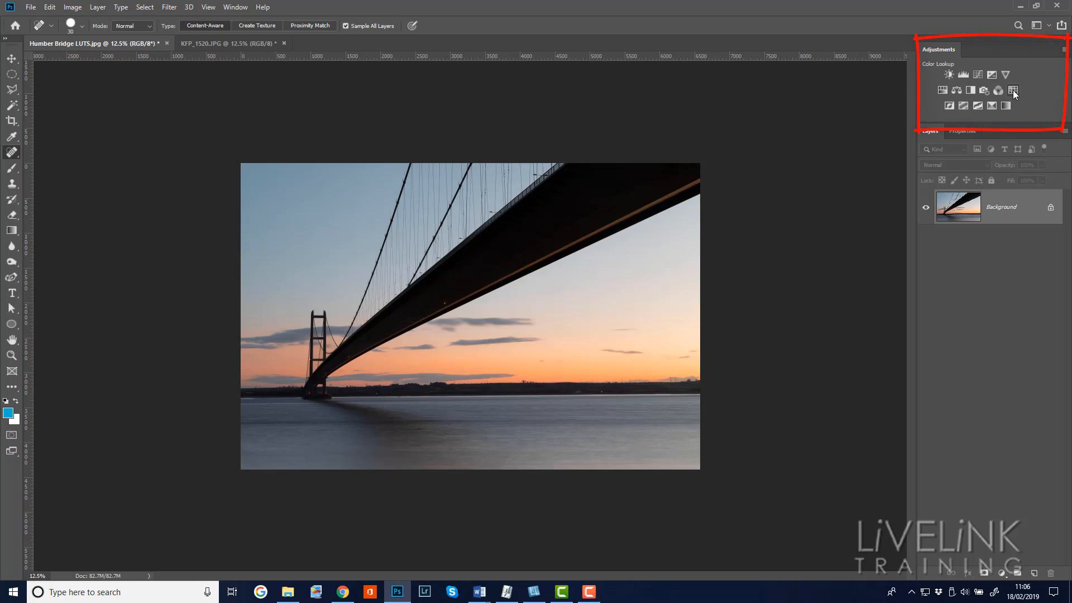
mouse_move(1014, 89)
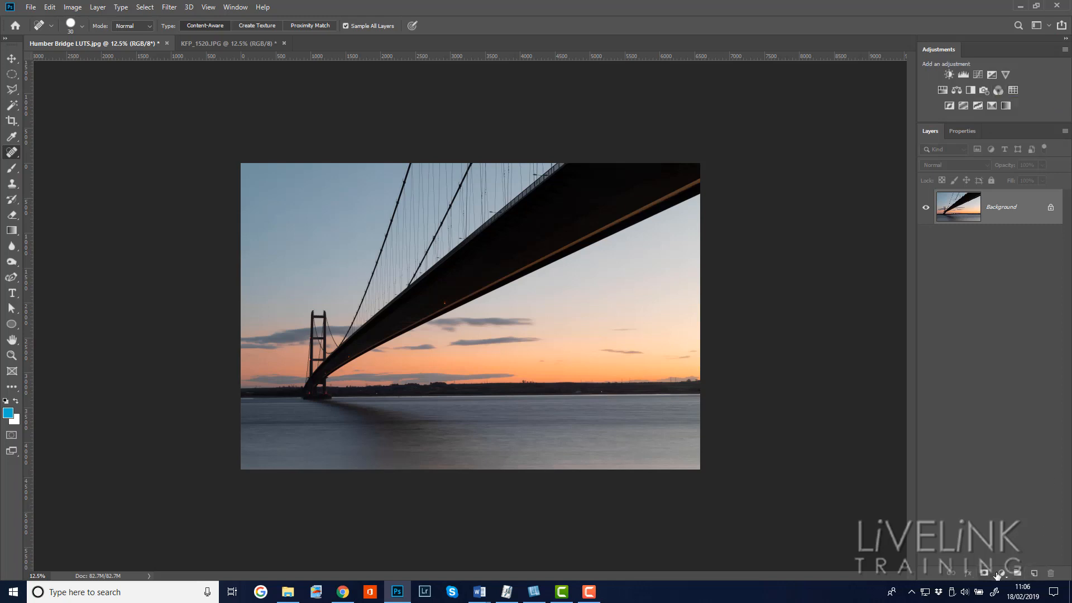
mouse_move(999, 572)
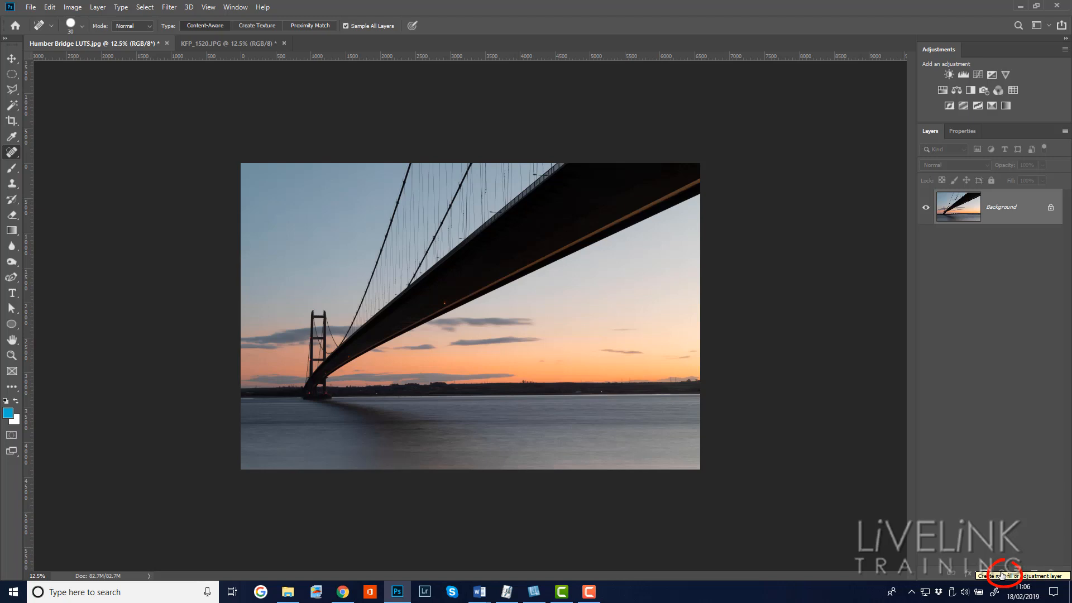
left_click(1002, 574)
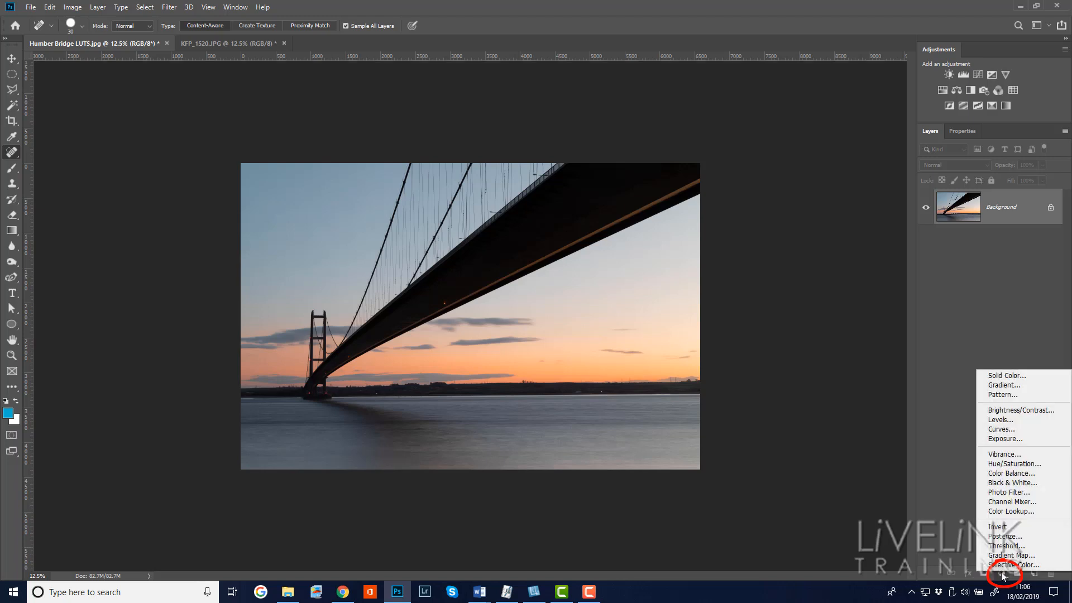
mouse_move(1015, 463)
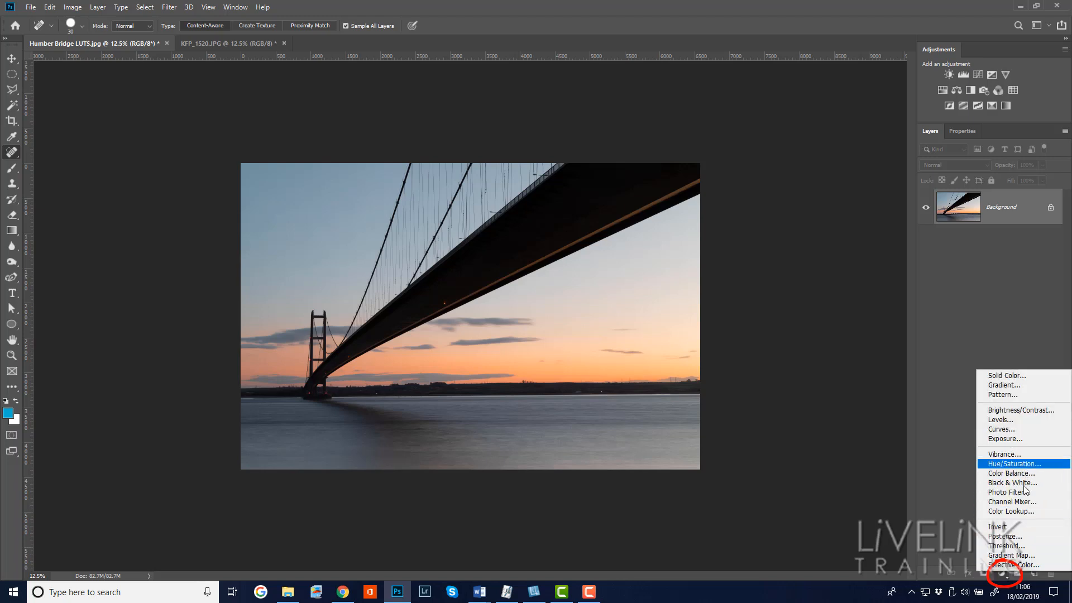
mouse_move(1015, 511)
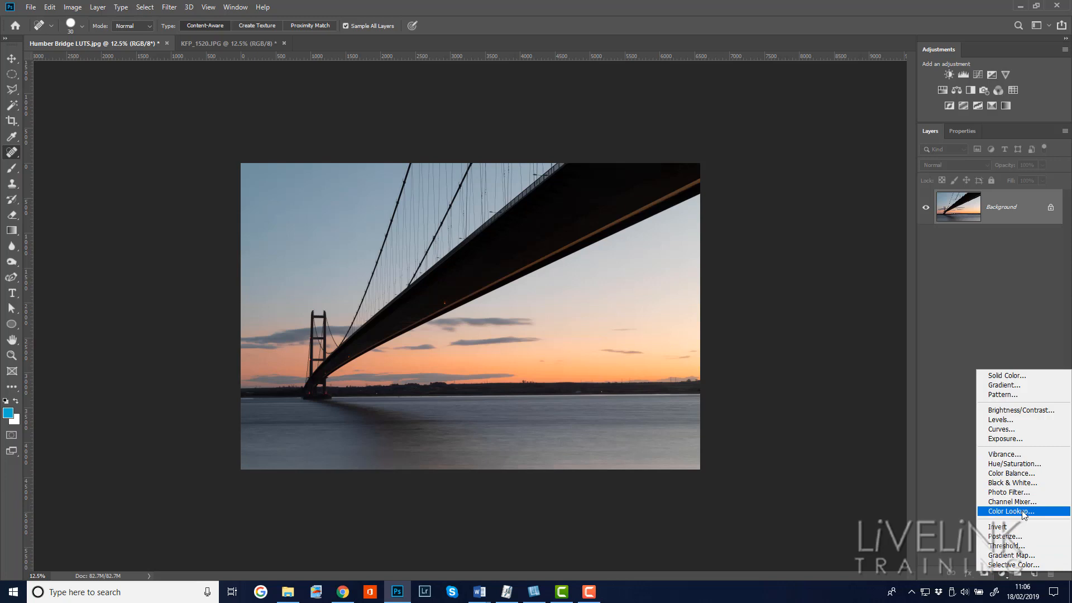
left_click(1011, 511)
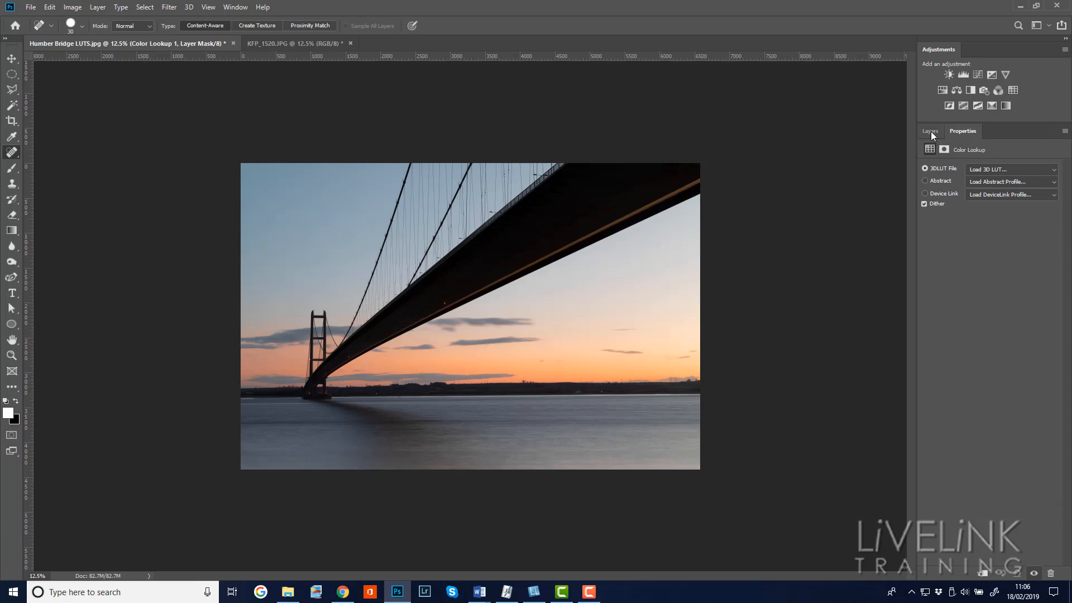
left_click(930, 131)
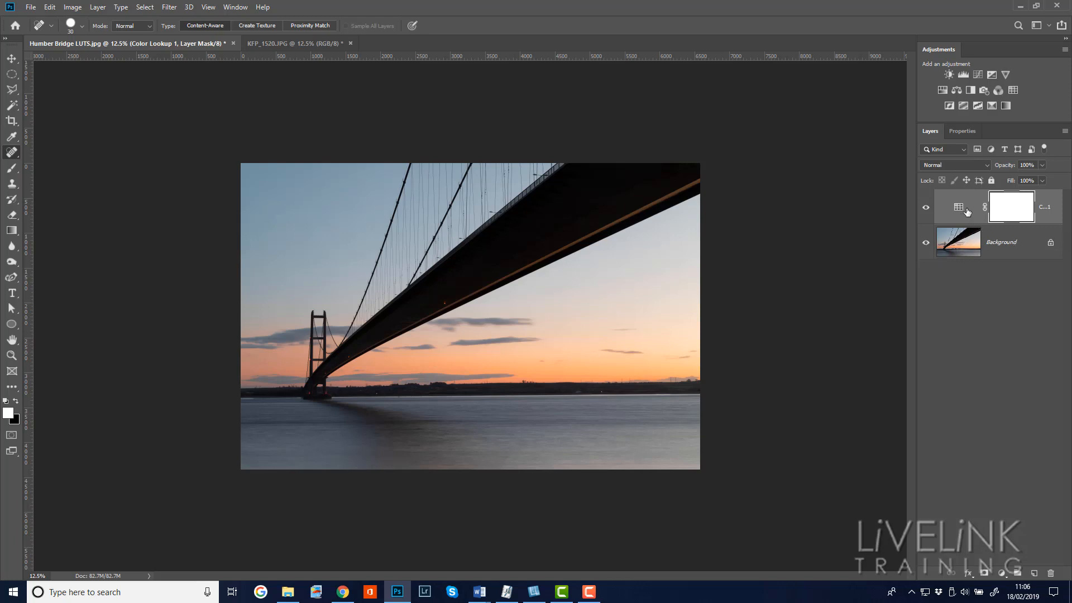
left_click(958, 207)
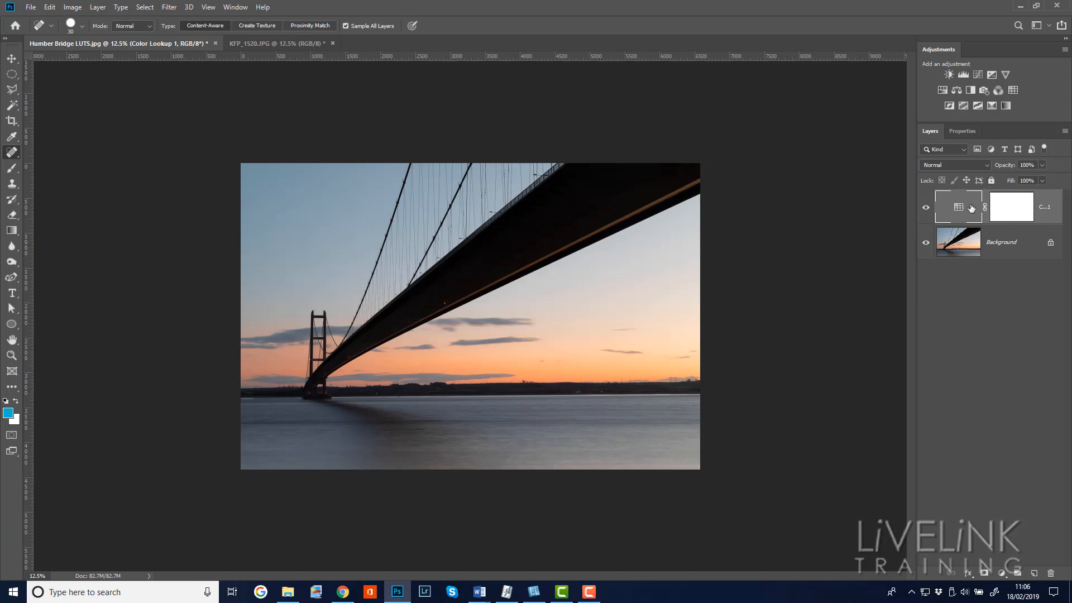
left_click(962, 131)
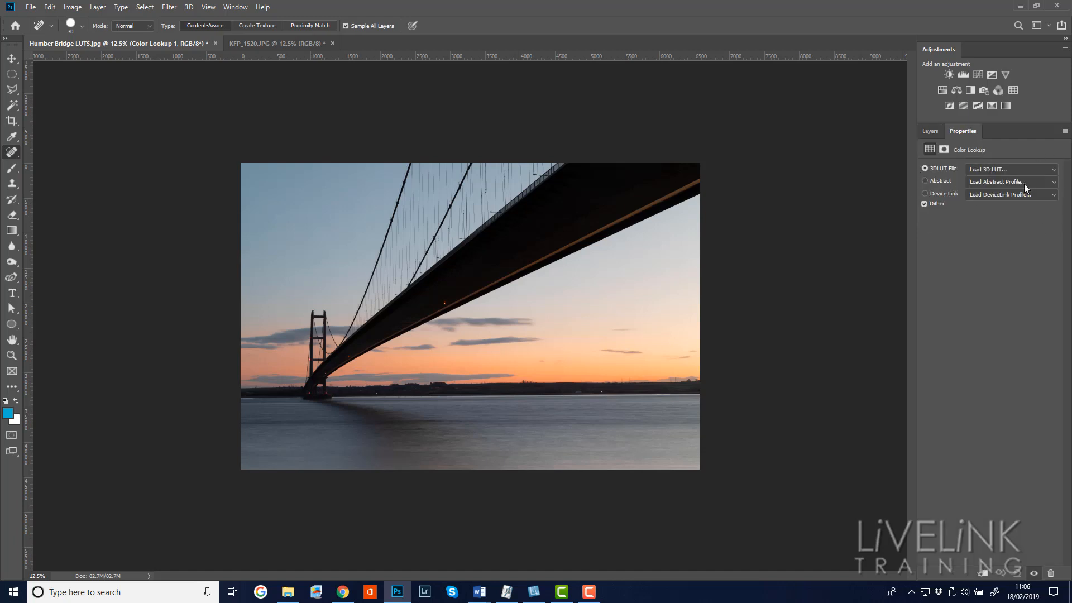
left_click(925, 168)
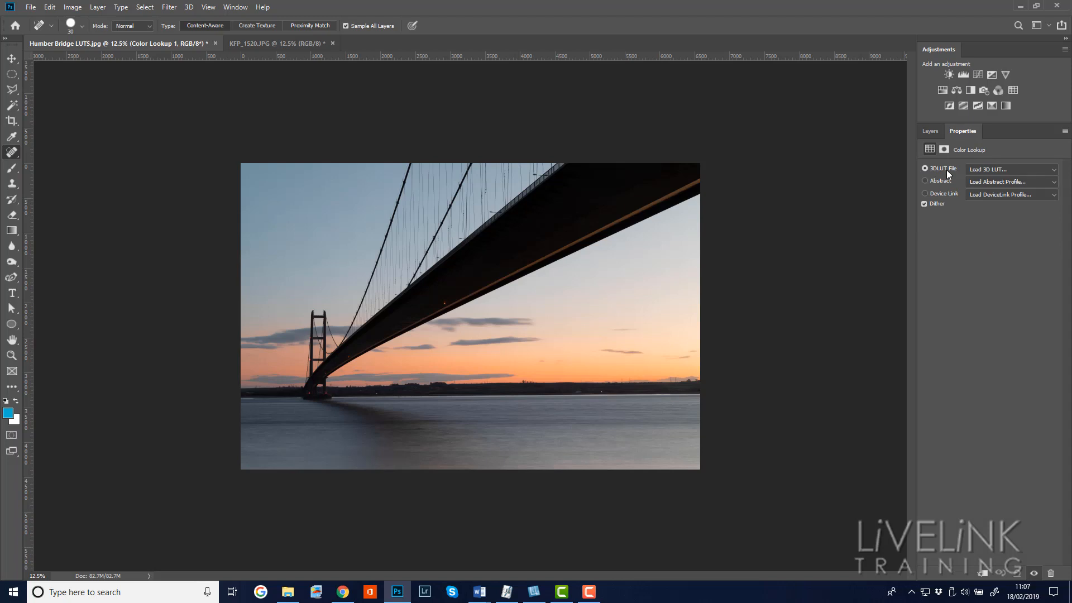
mouse_move(960, 170)
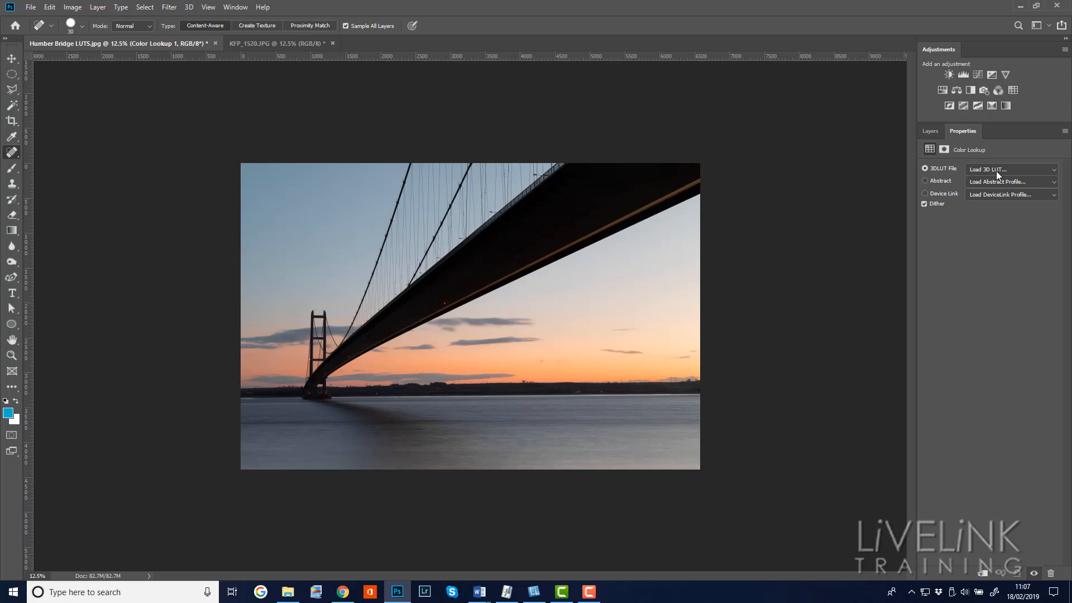
Step: Preview the HorrorBlue, Fuji ETERNA 250D Fuji 3510 and LateSunset lookup presets on the photo
left_click(1010, 168)
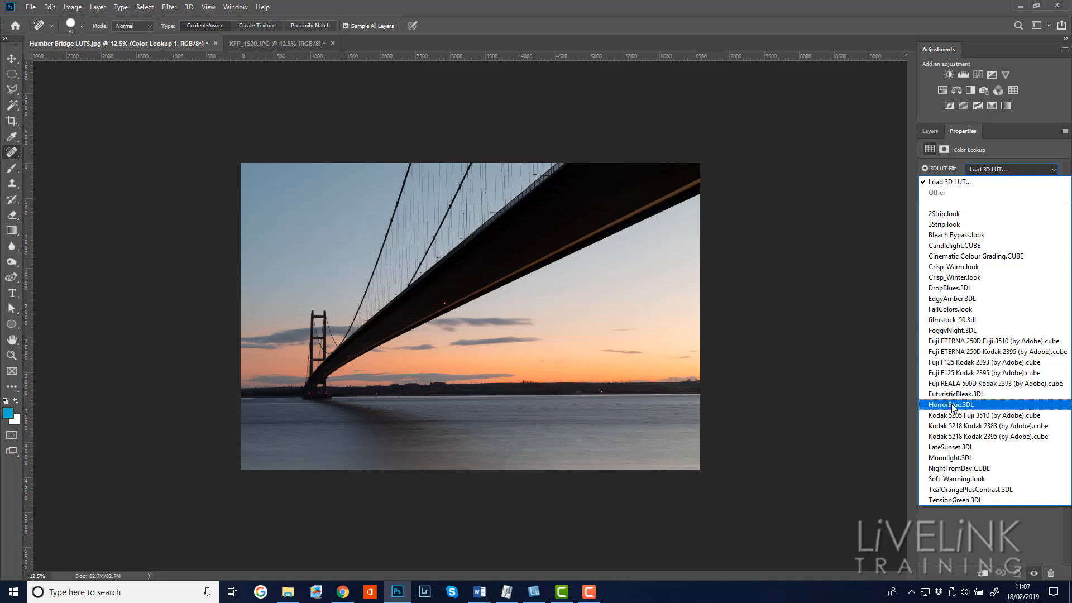
left_click(950, 404)
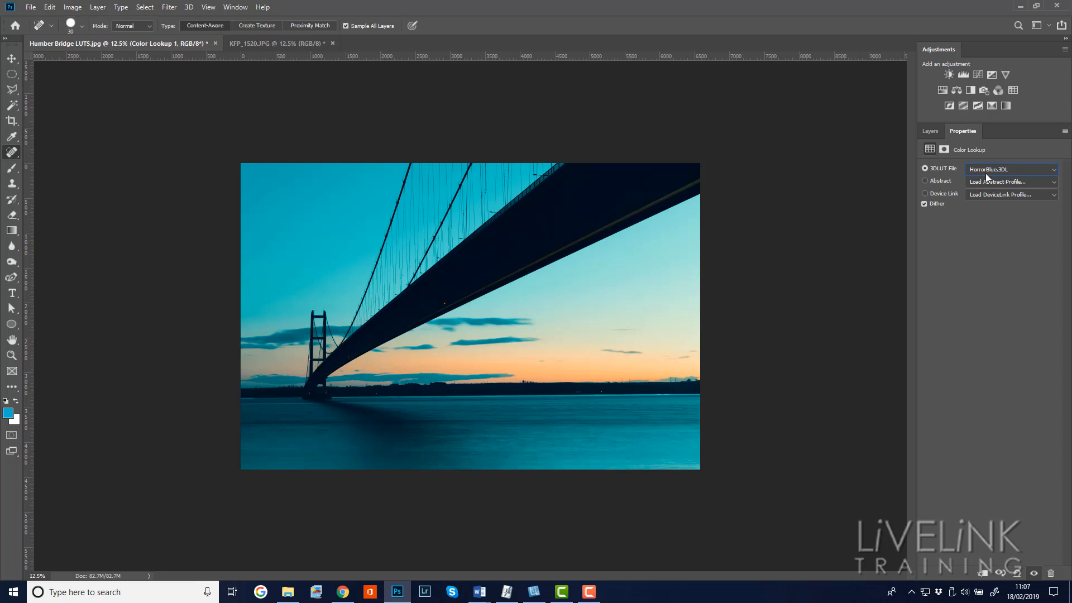
left_click(1011, 168)
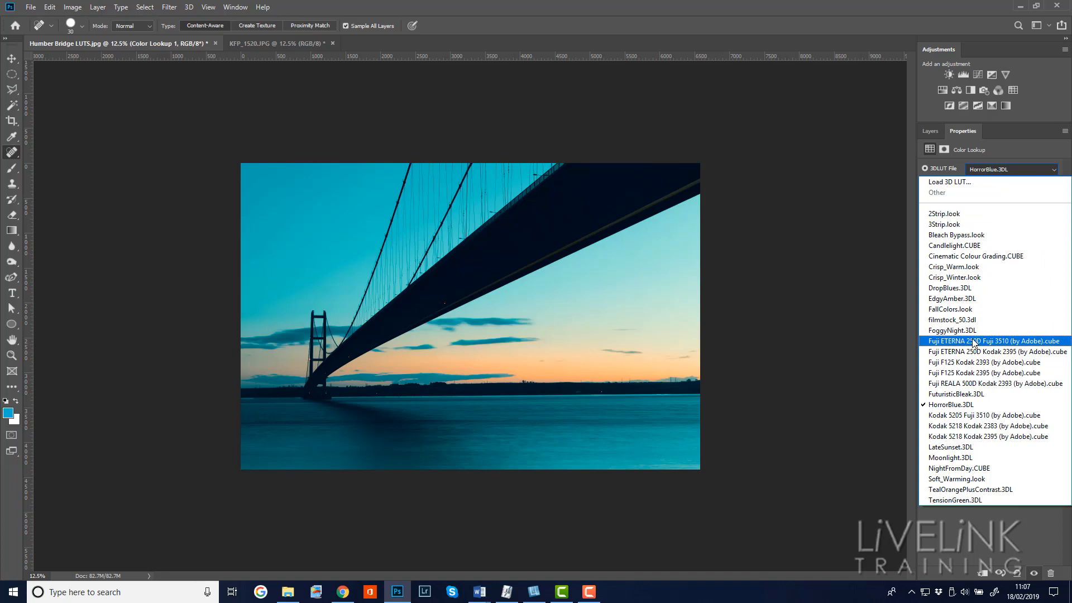
left_click(992, 341)
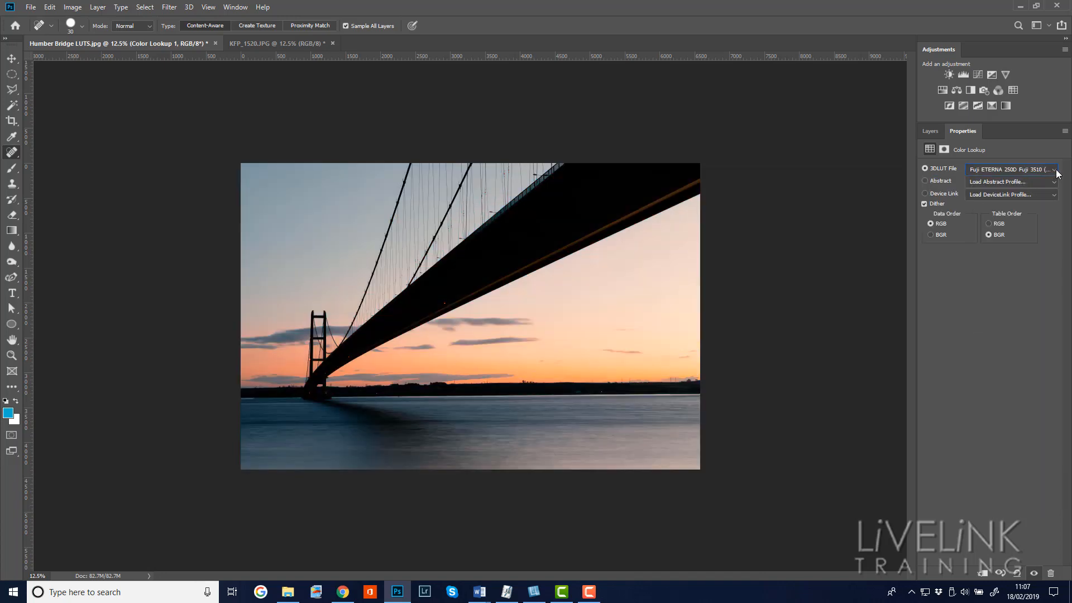
left_click(1011, 168)
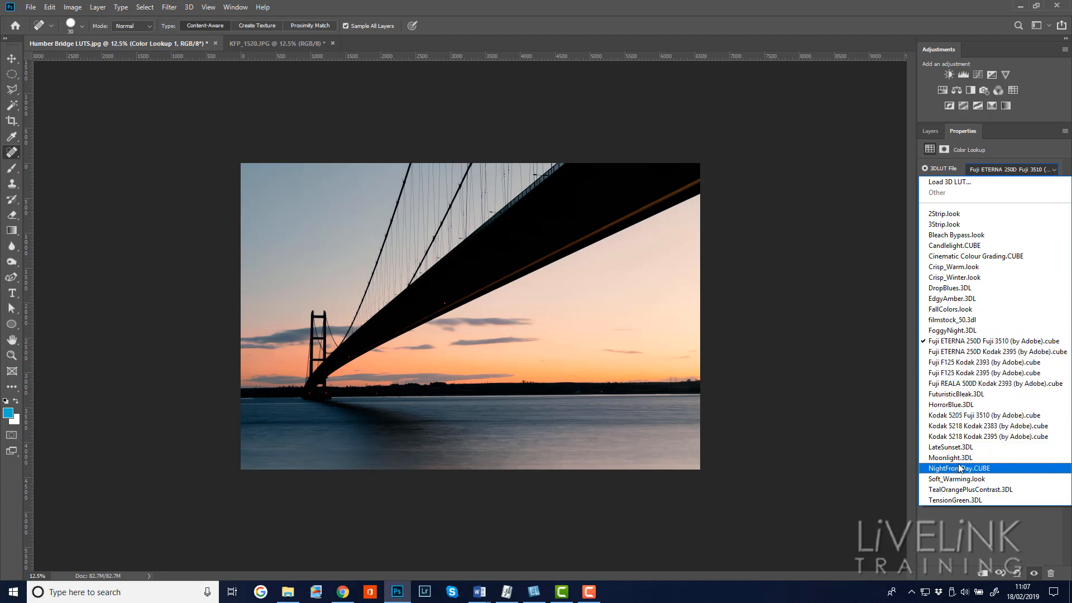
left_click(949, 446)
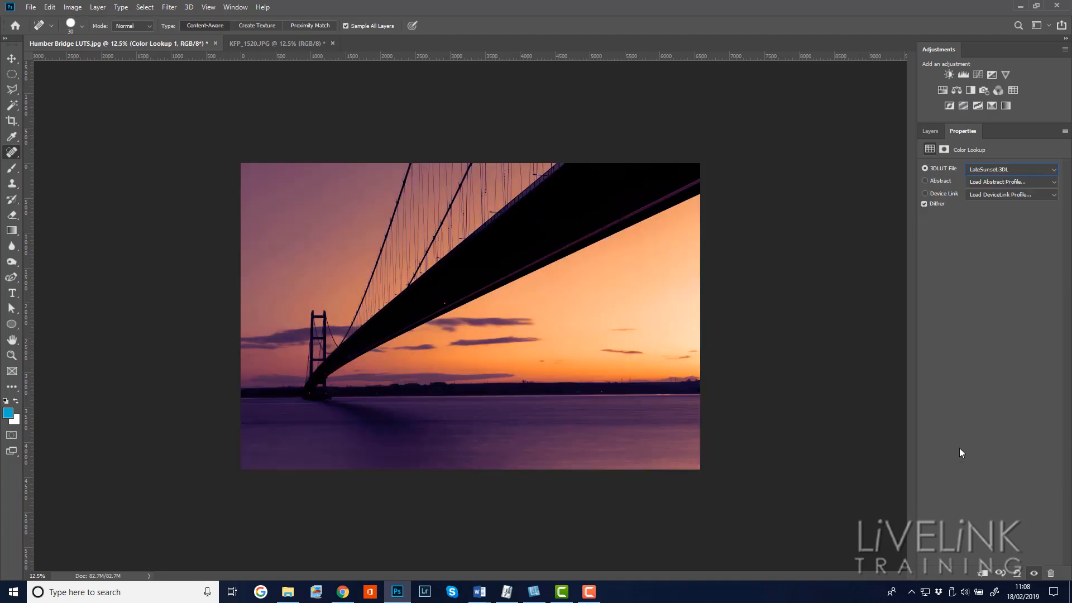
mouse_move(950, 440)
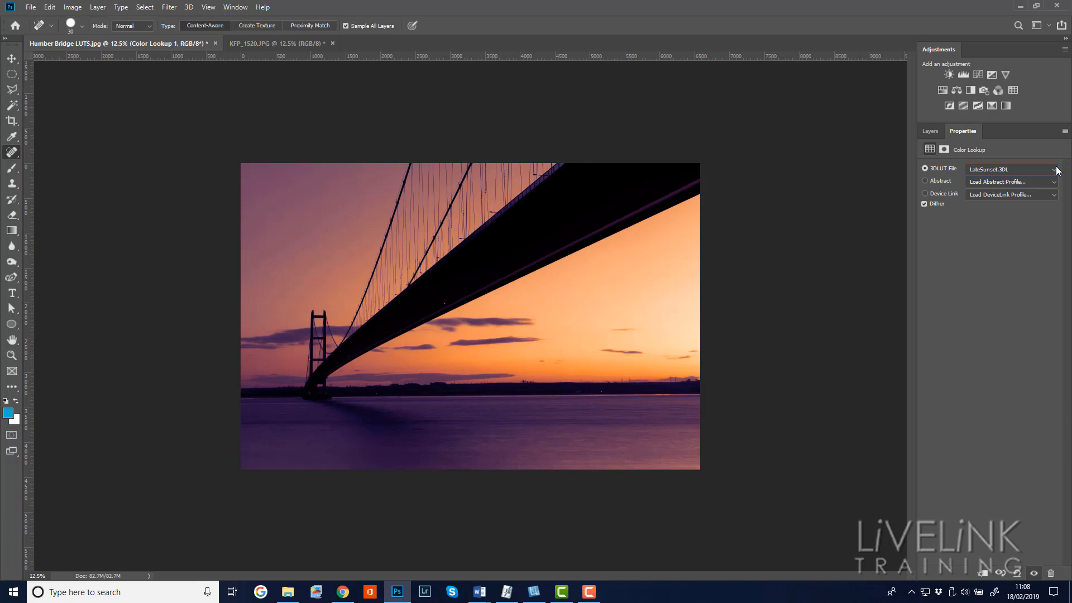
Step: Apply the TealOrangePlusContrast.3DL lookup to the photo
left_click(1010, 169)
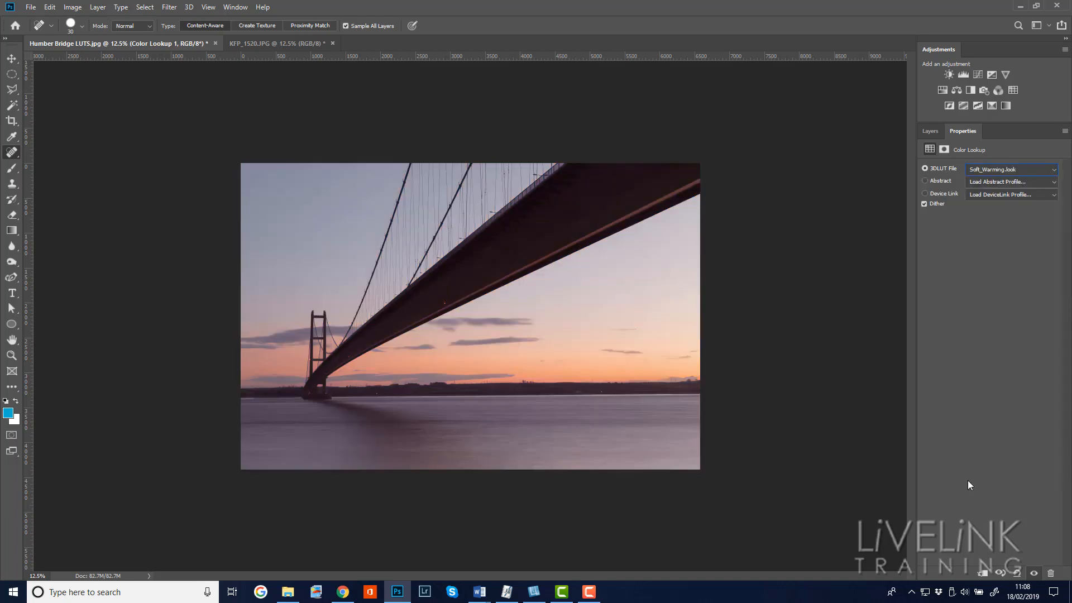
left_click(1012, 169)
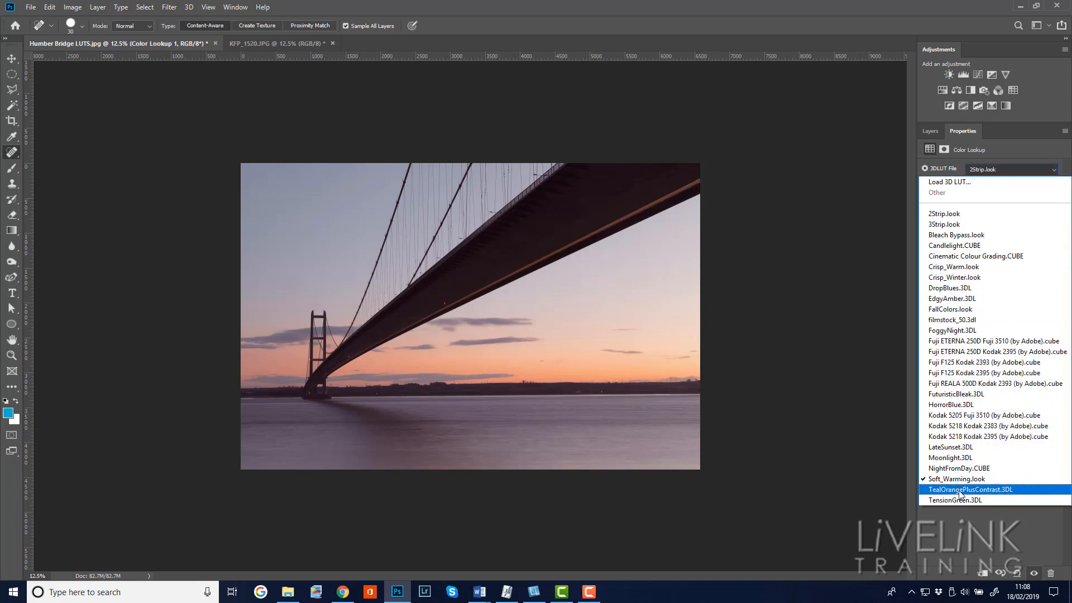
left_click(971, 489)
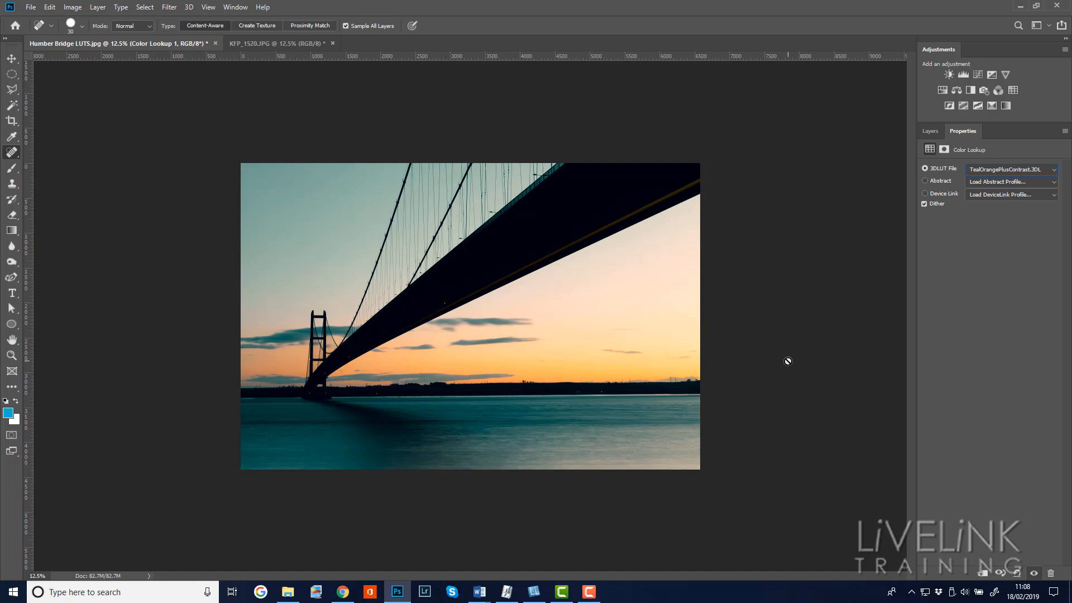
mouse_move(777, 330)
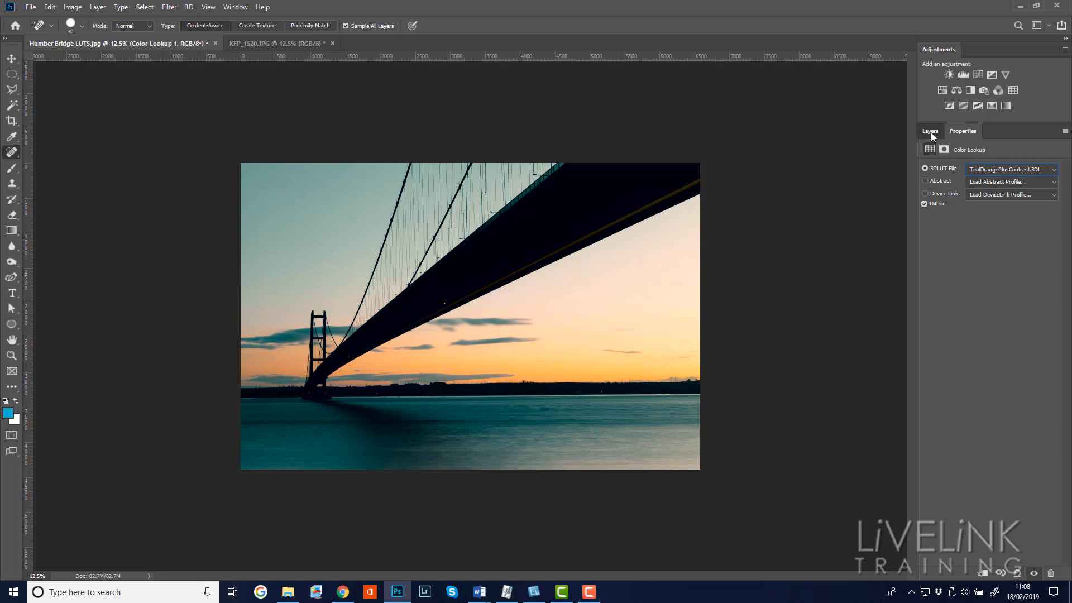
Step: Fade Color Lookup 1 to about 52% opacity, toggling its visibility to compare
left_click(930, 130)
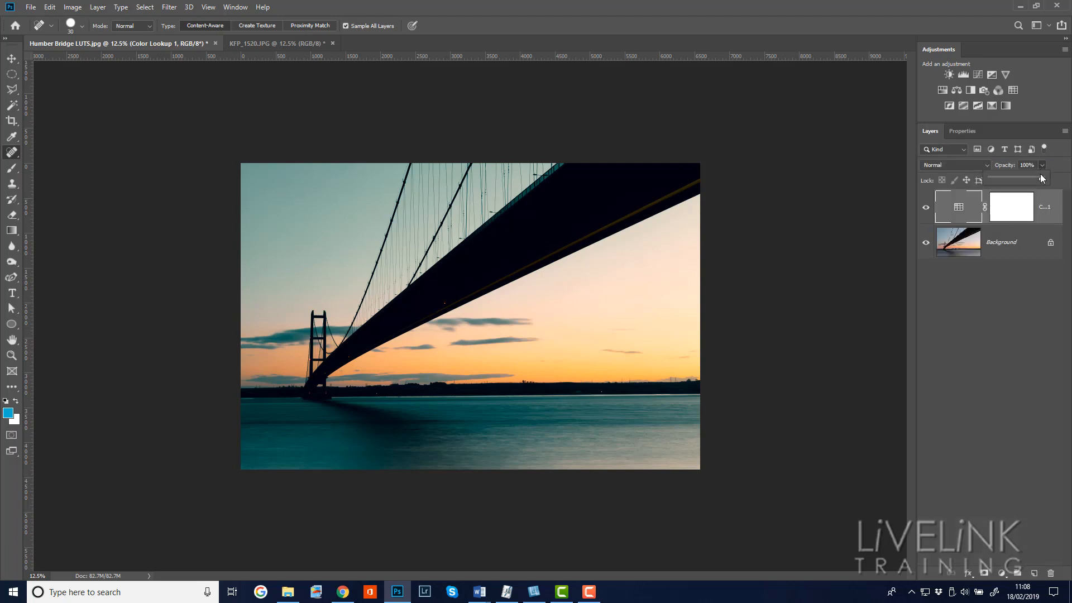
left_click_drag(1056, 180, 1007, 179)
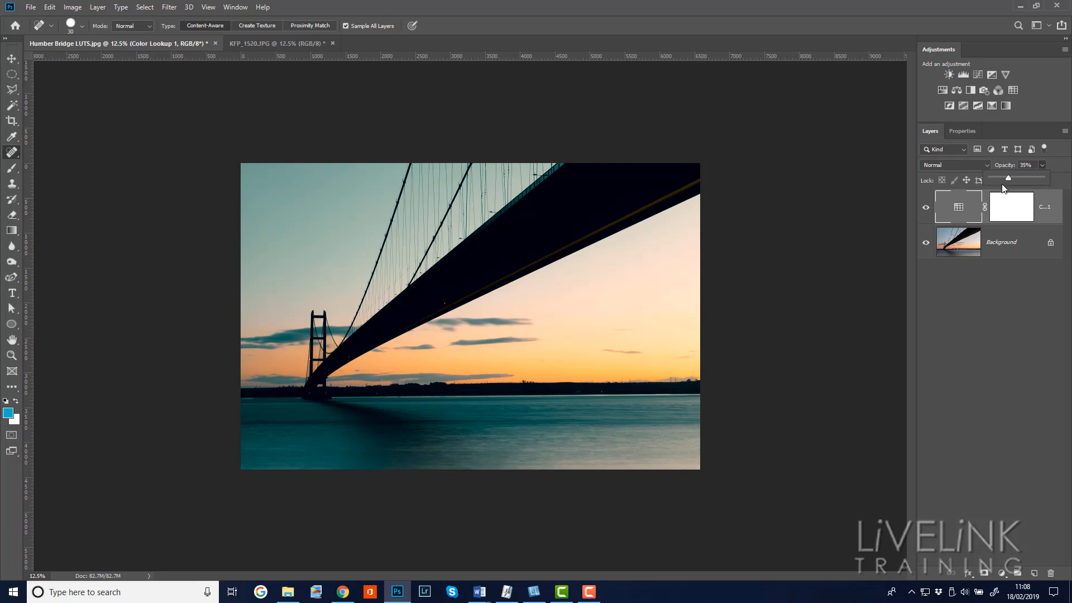
left_click_drag(1006, 179, 990, 178)
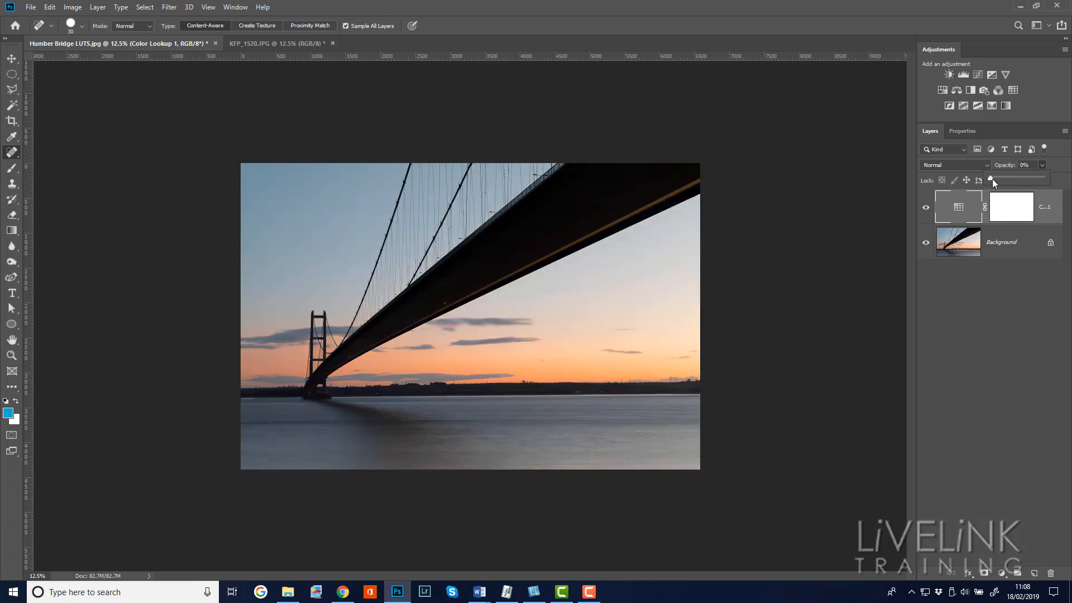
left_click_drag(989, 178, 1006, 179)
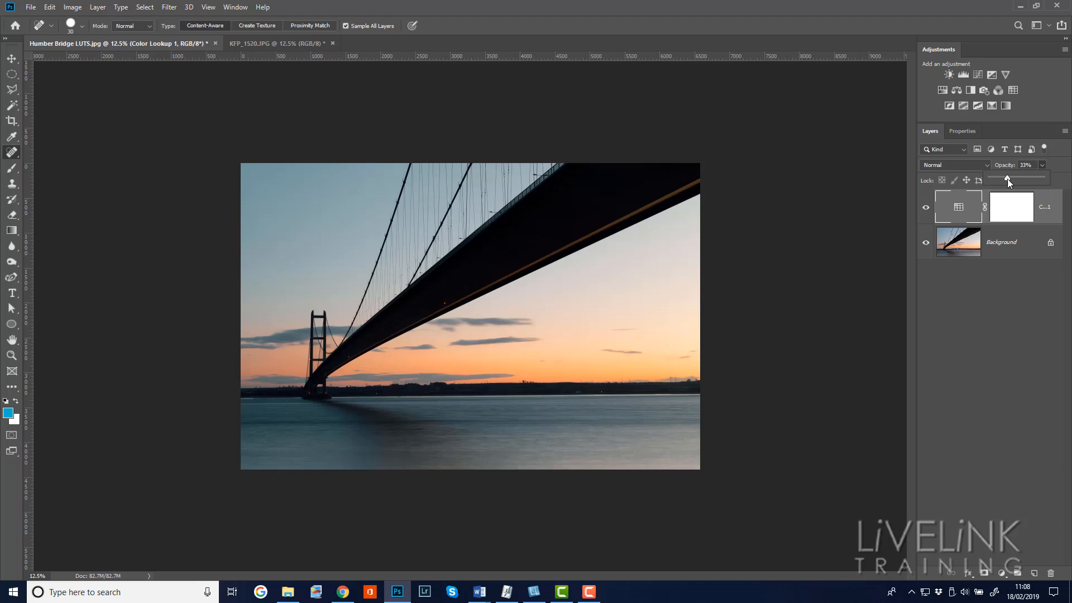
left_click_drag(1005, 180, 1012, 180)
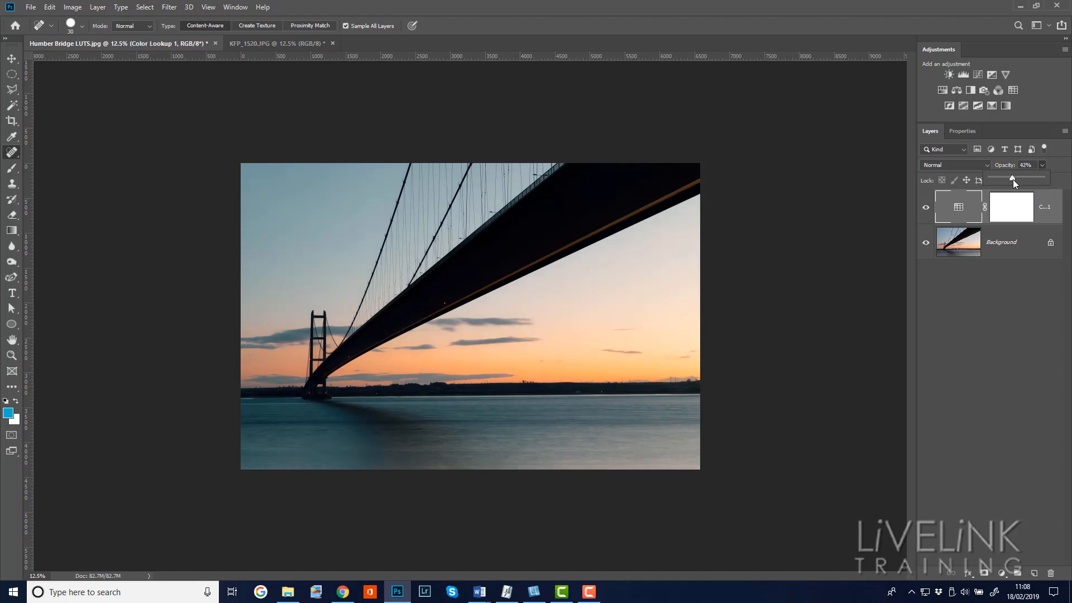
left_click_drag(1015, 178, 1008, 178)
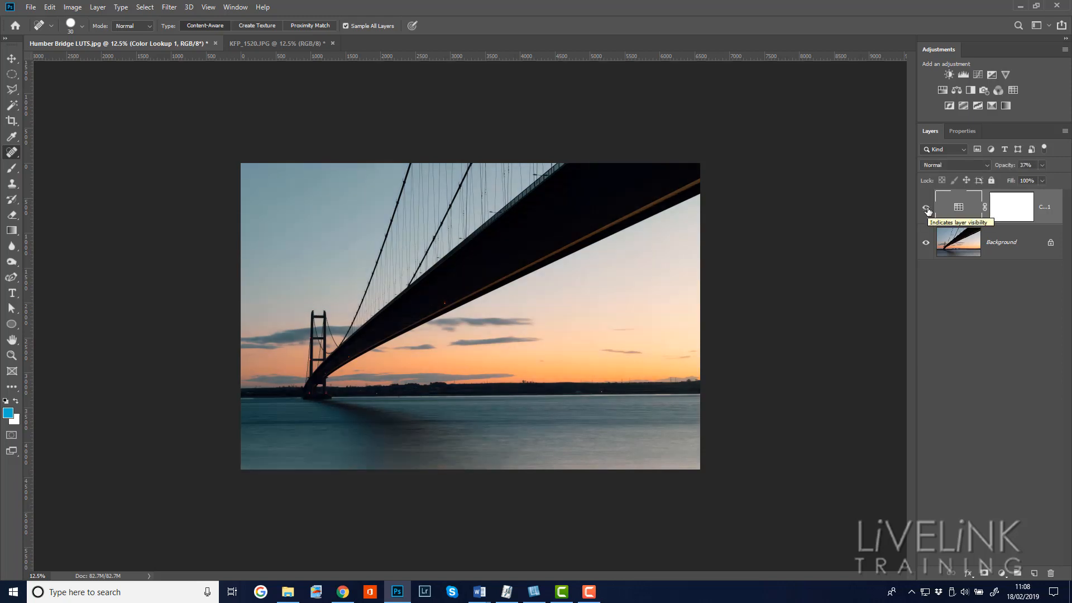
left_click(926, 208)
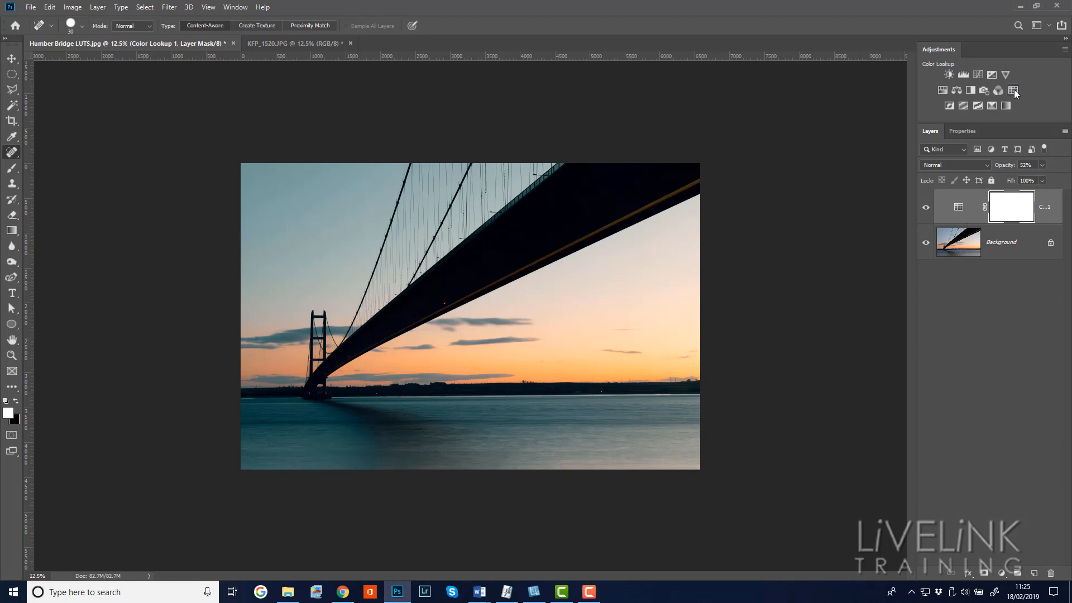
Step: Add a second Color Lookup layer loaded with the EdgyAmber.3DL preset
left_click(1013, 89)
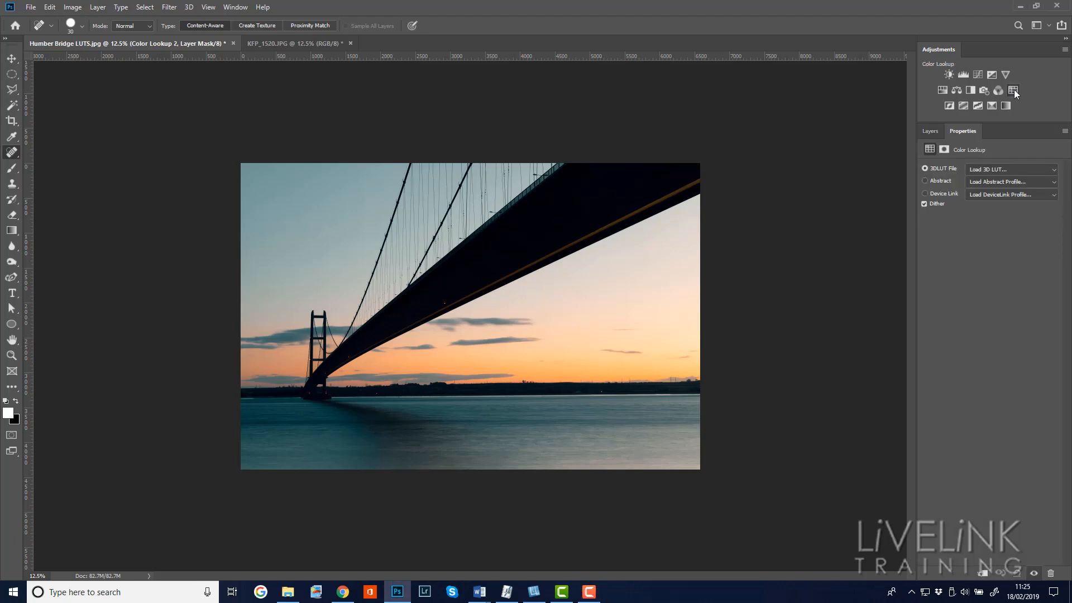
left_click(1012, 169)
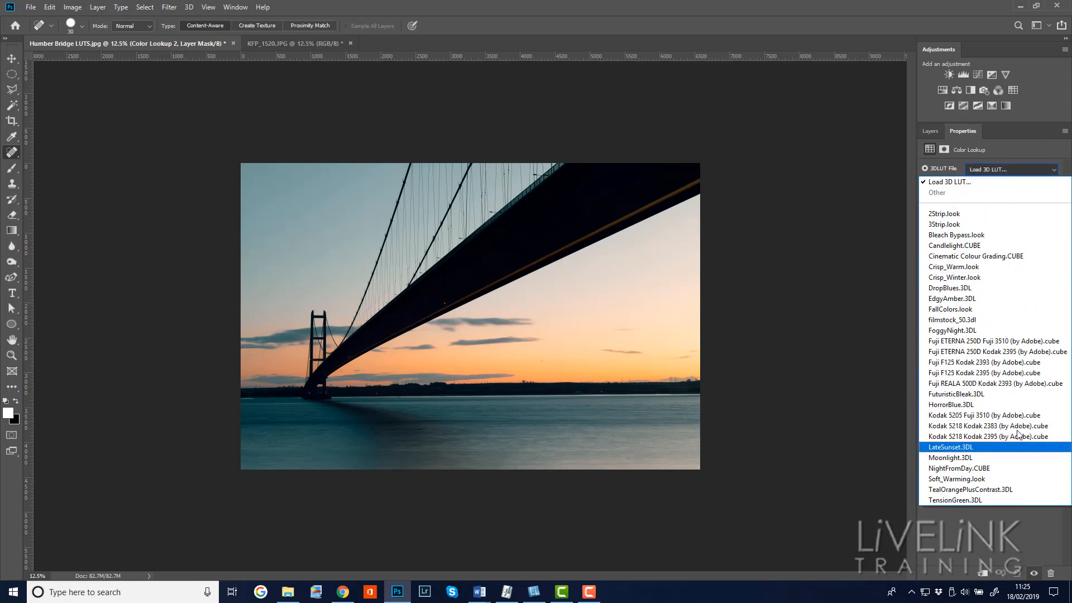
mouse_move(951, 320)
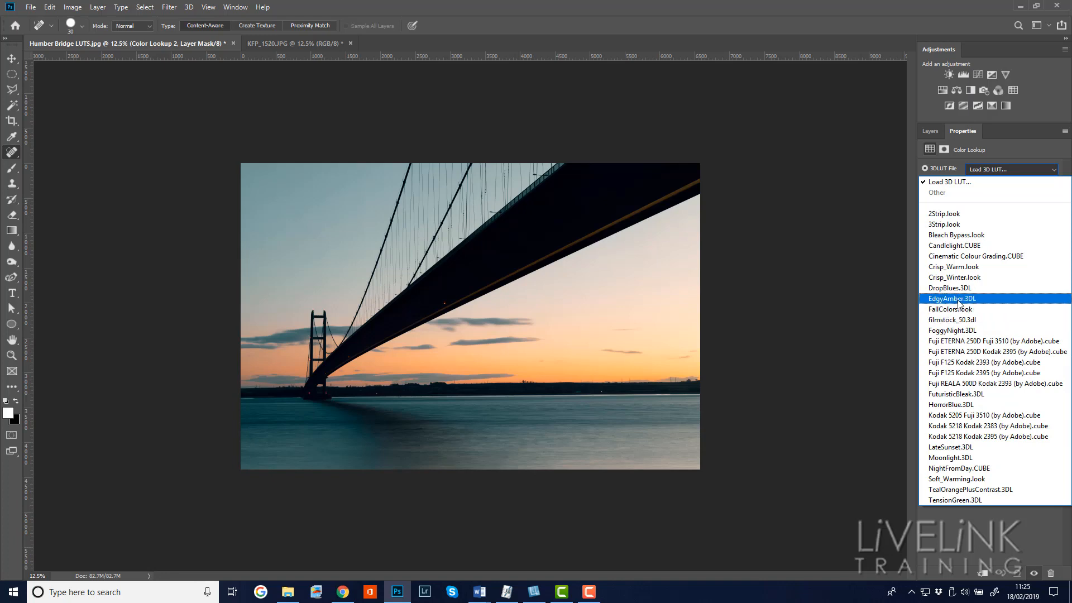
left_click(951, 298)
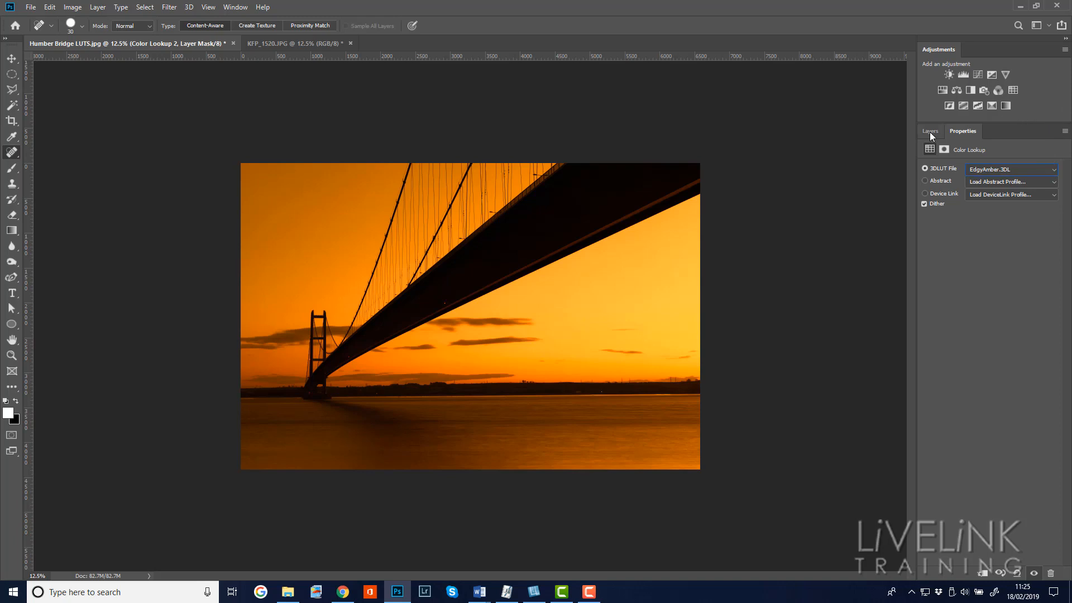
left_click(929, 131)
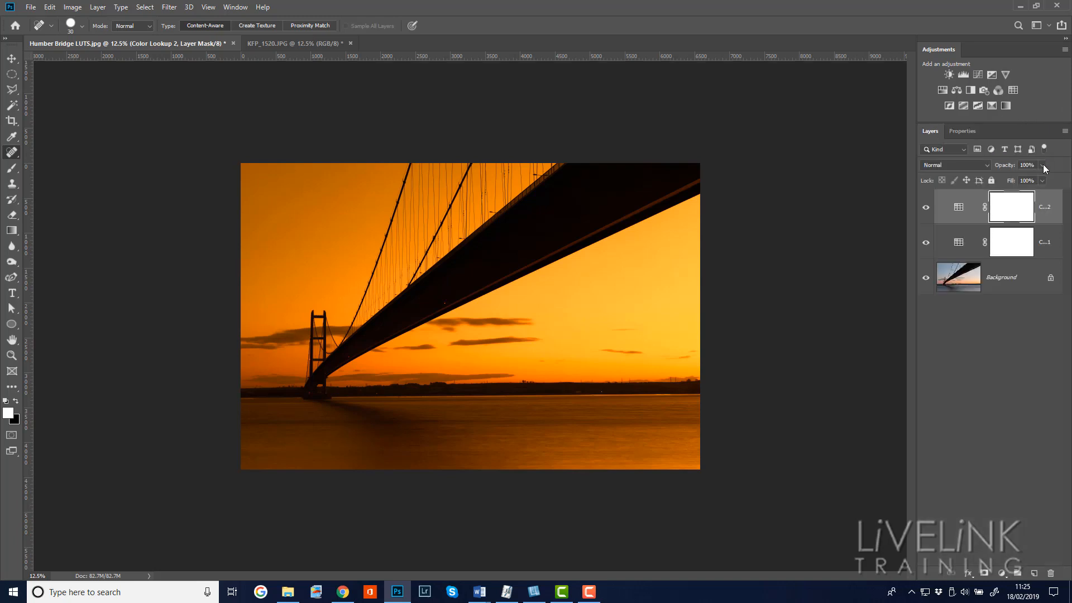
Step: Lower Color Lookup 2's opacity to about 28%, comparing with the eye toggle
left_click_drag(1042, 169, 1021, 179)
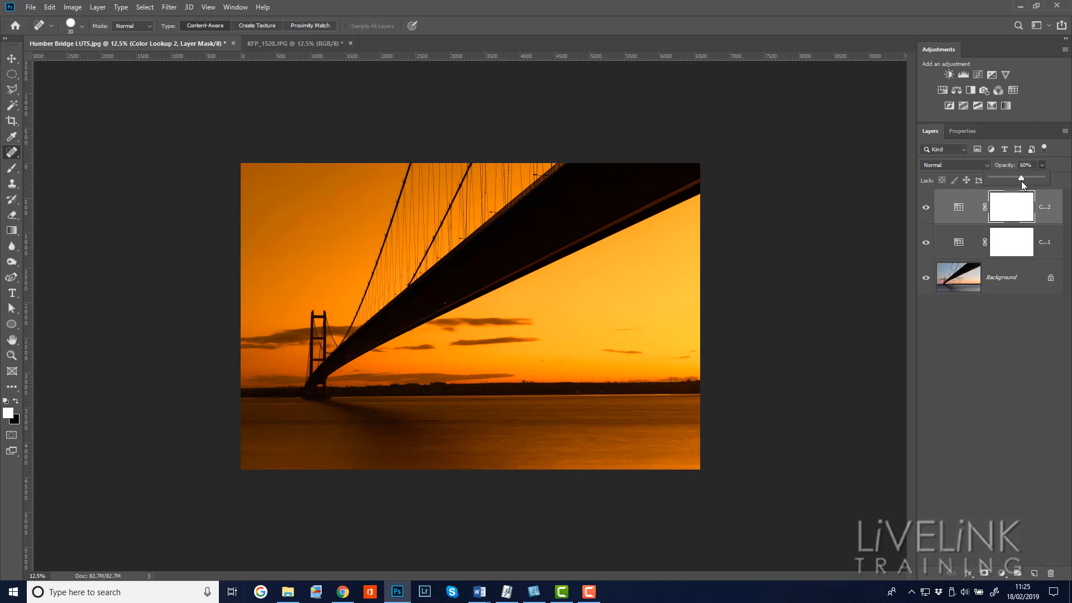
left_click_drag(1020, 178, 1012, 179)
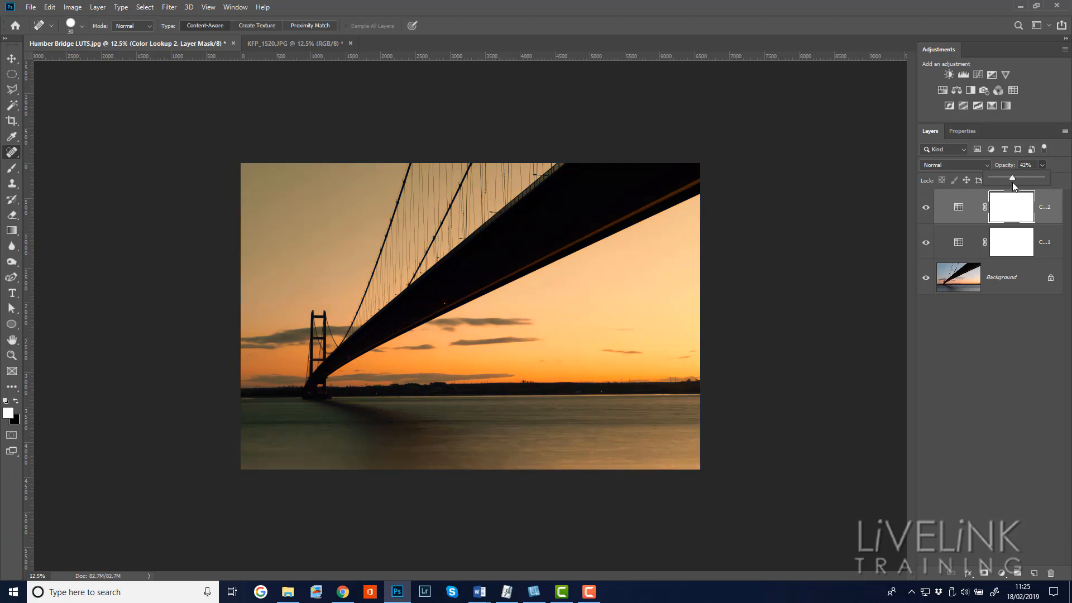
left_click_drag(1012, 178, 1006, 178)
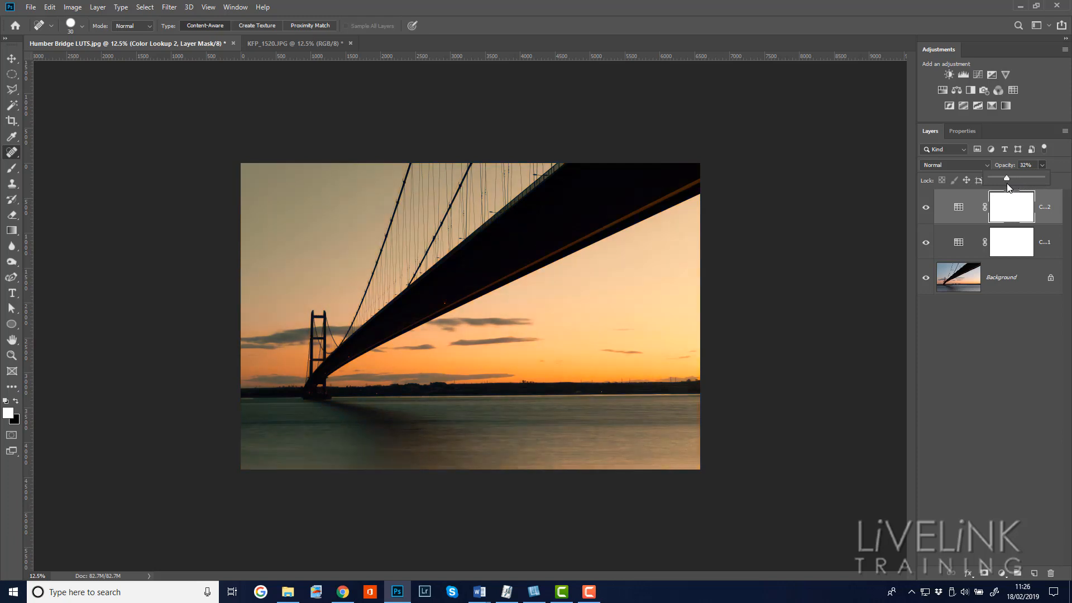
left_click_drag(1006, 178, 1010, 179)
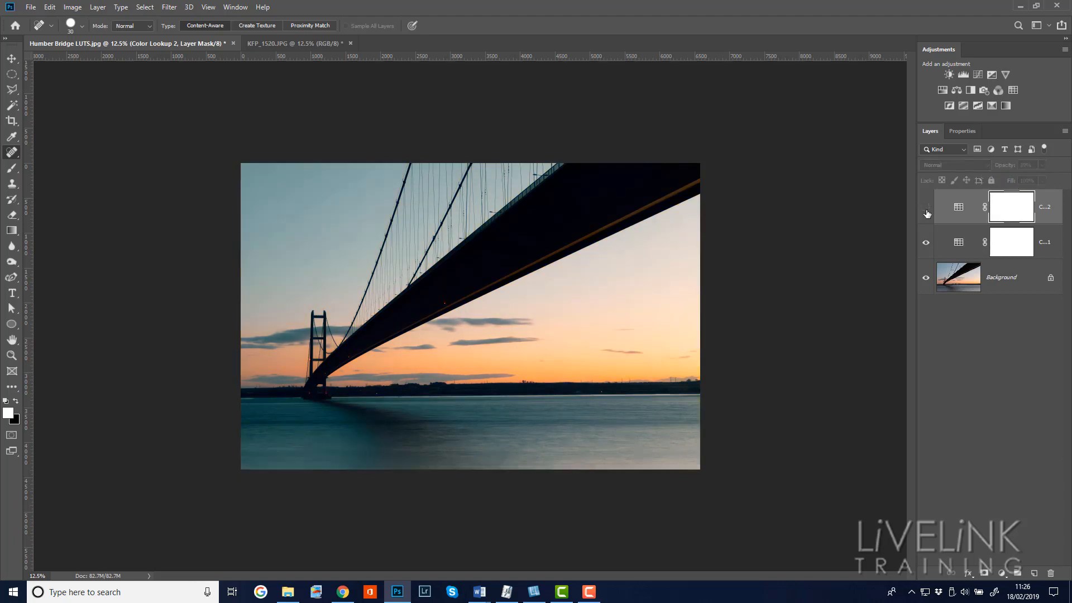
left_click(926, 206)
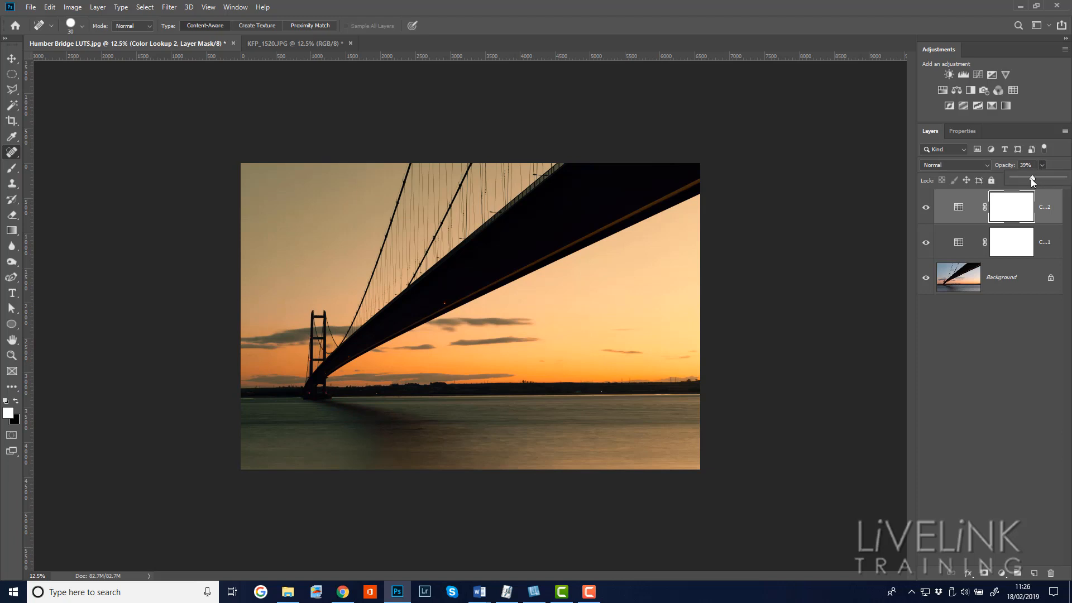
left_click_drag(1032, 179, 1022, 180)
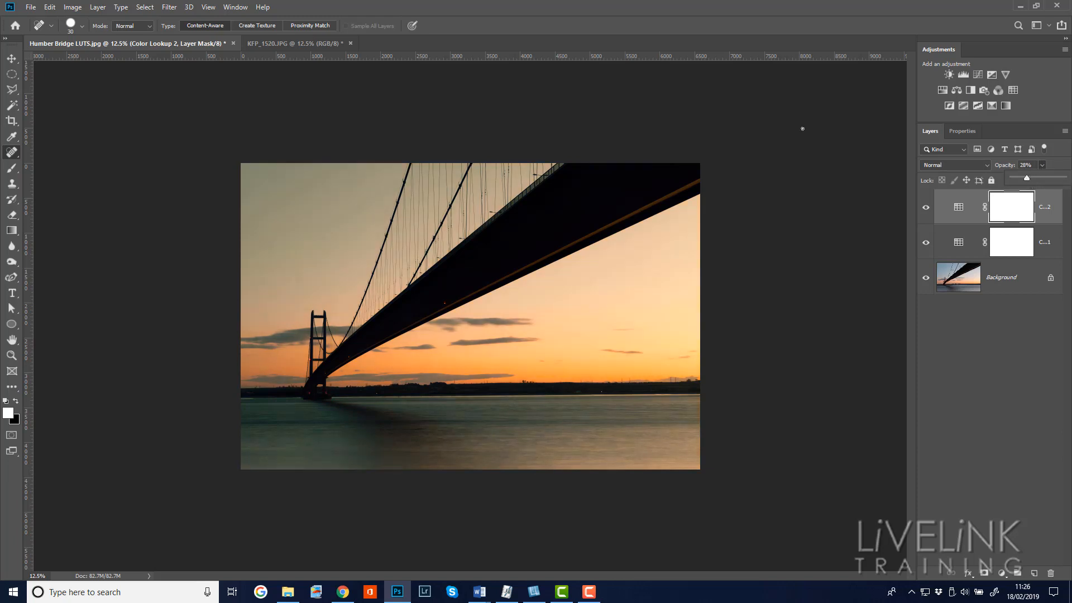
mouse_move(818, 127)
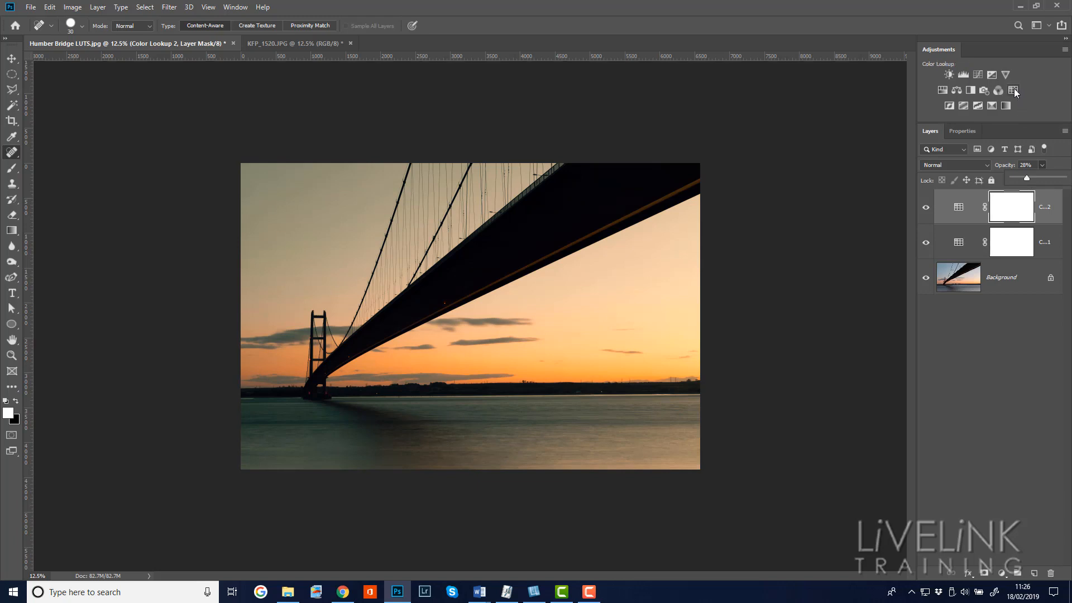
Step: Add a third Color Lookup layer with the TensionGreen.3DL preset
left_click(1013, 89)
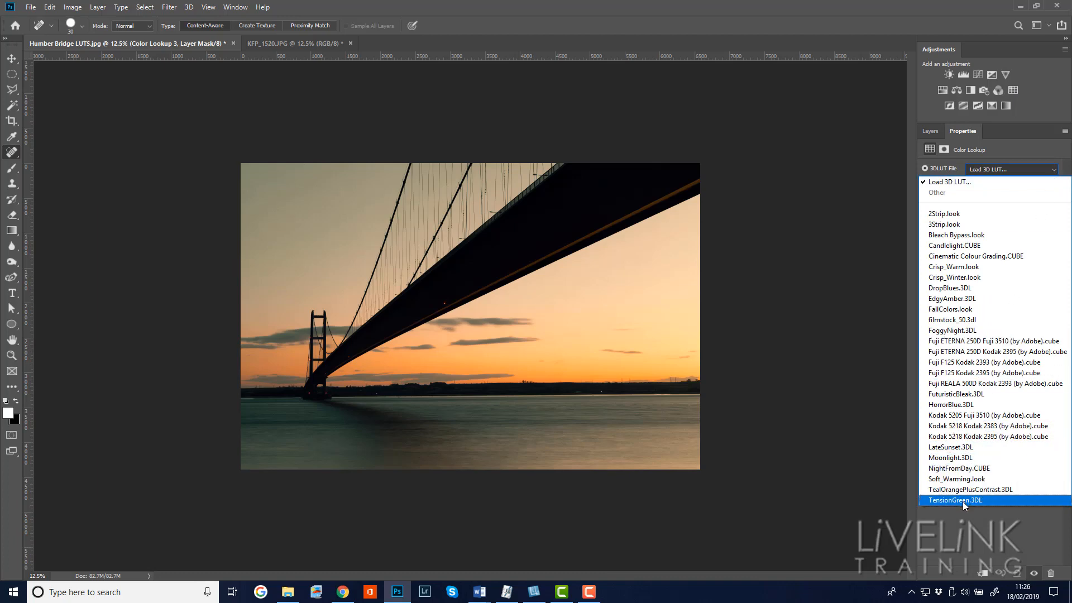
left_click(954, 500)
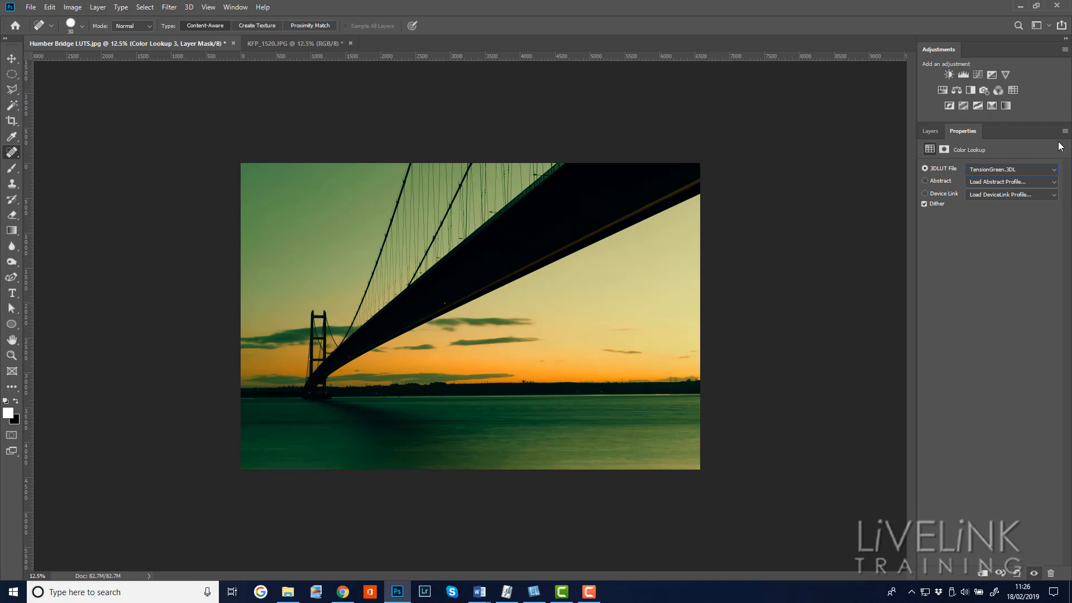
mouse_move(1047, 170)
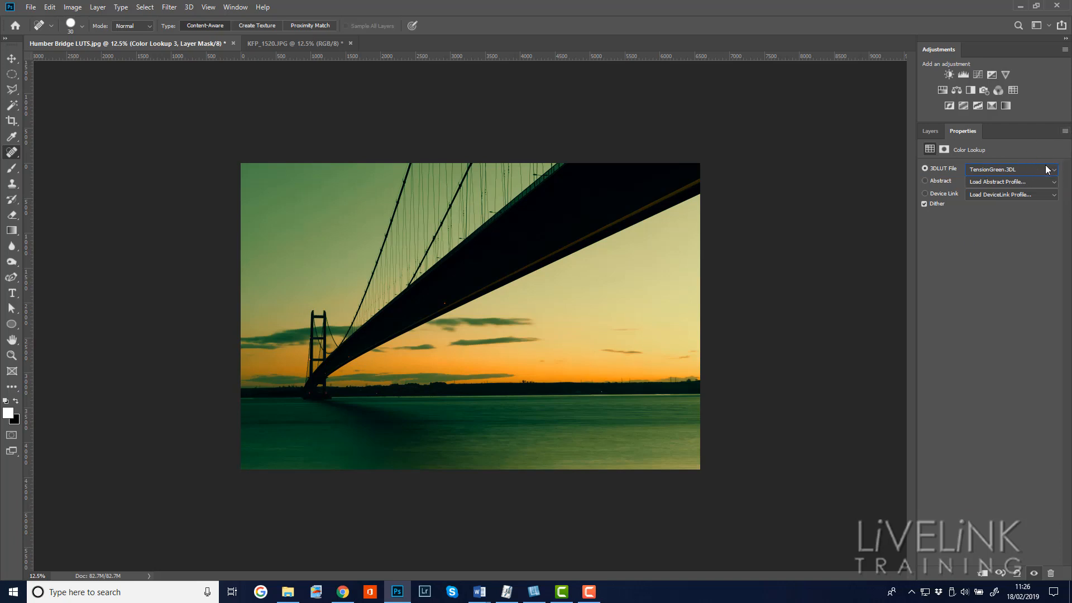
left_click(1052, 168)
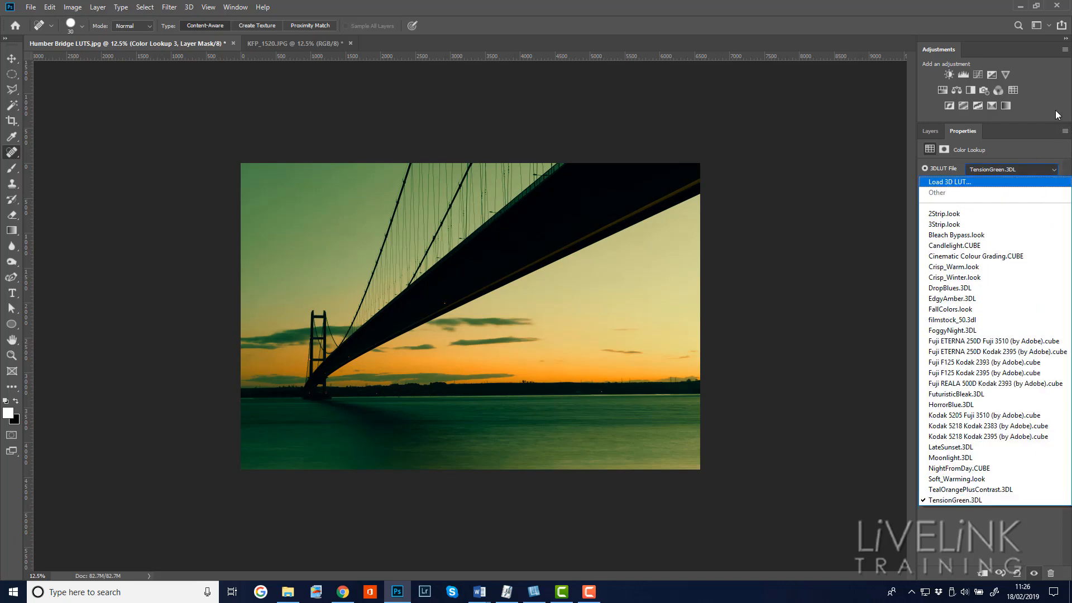
left_click(929, 131)
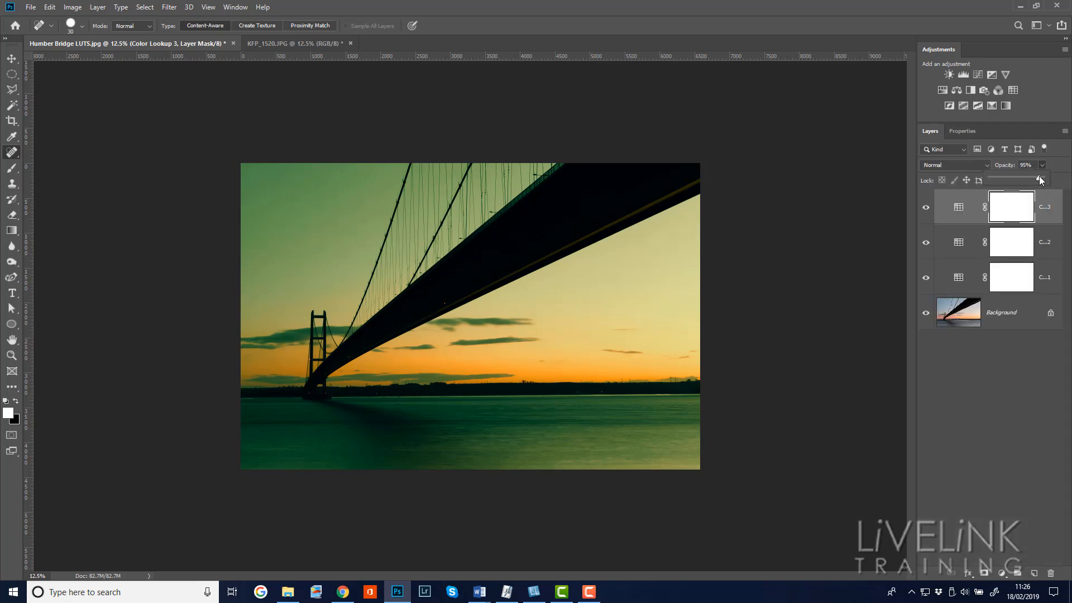
Step: Set the TensionGreen layer to 48% opacity and hide it to compare
left_click_drag(1039, 180, 1018, 180)
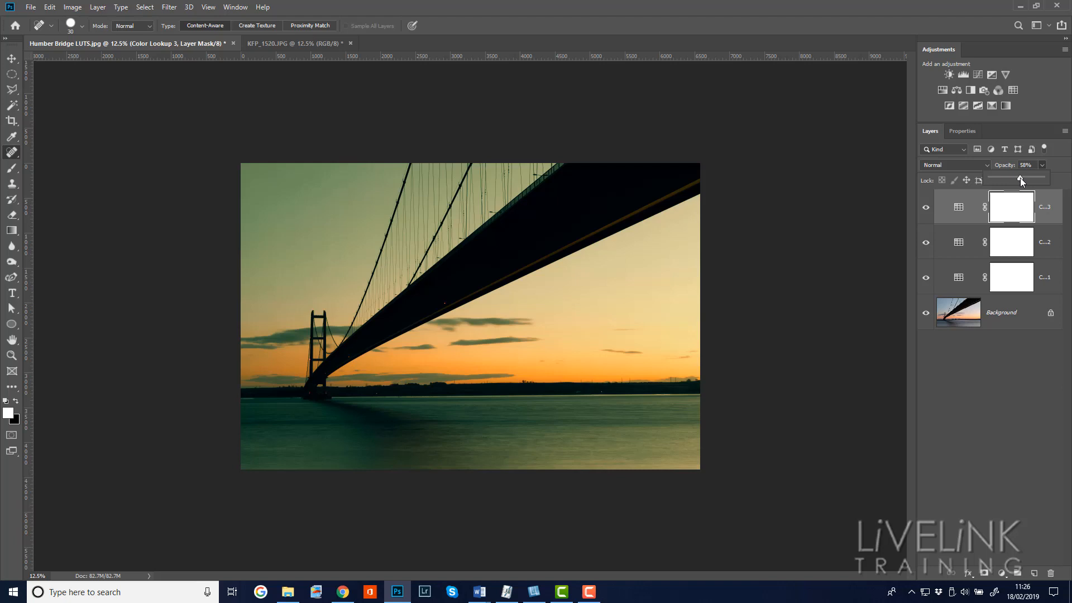
left_click_drag(1021, 179, 1015, 178)
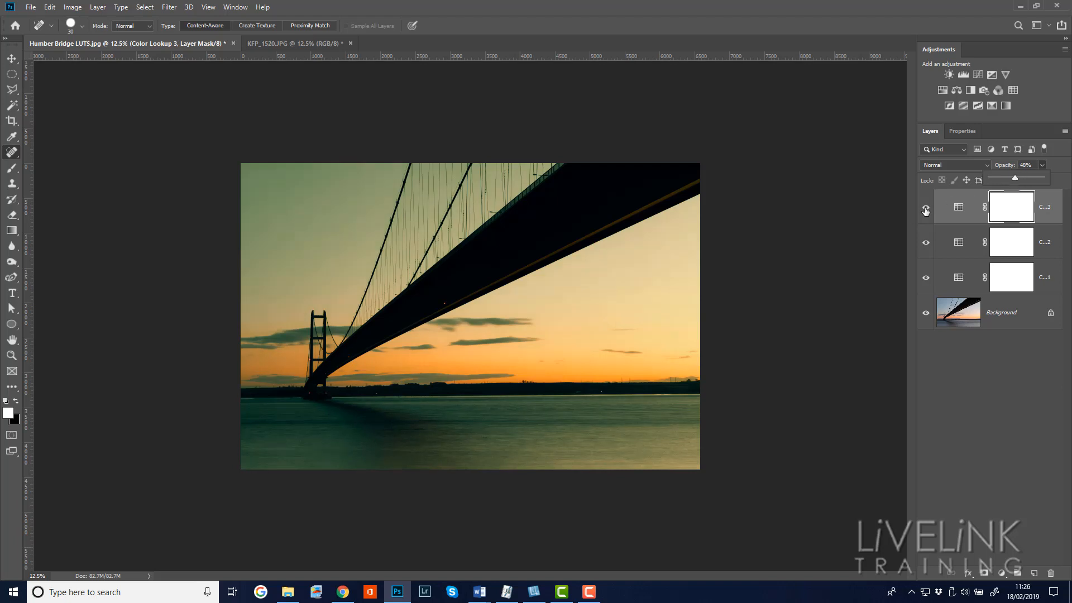
left_click(926, 206)
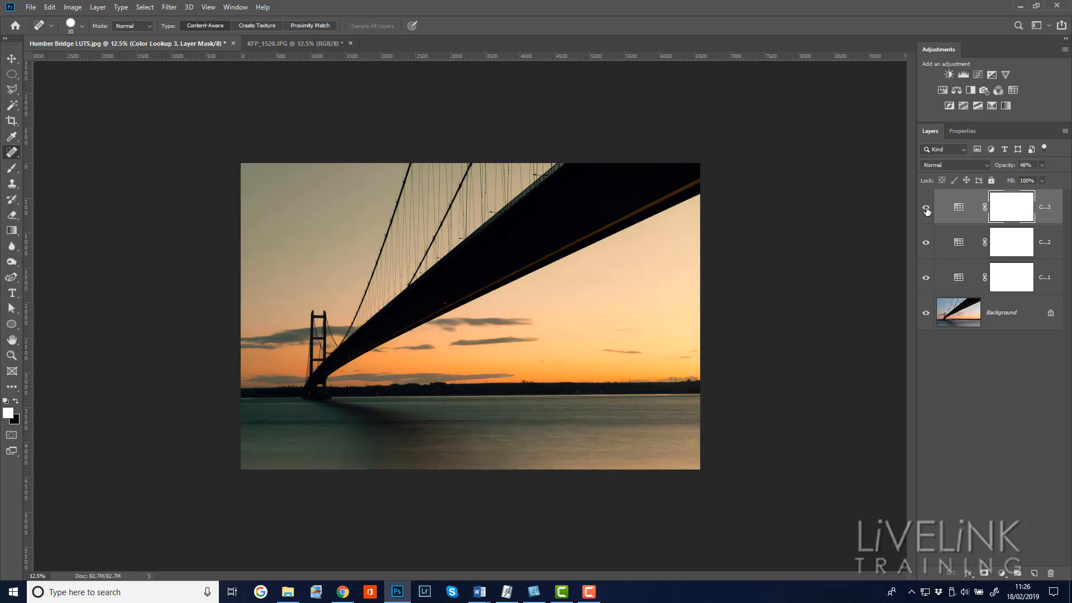
Step: Show the green layer again and apply the LateSunset look to the fourth Color Lookup layer
left_click(926, 207)
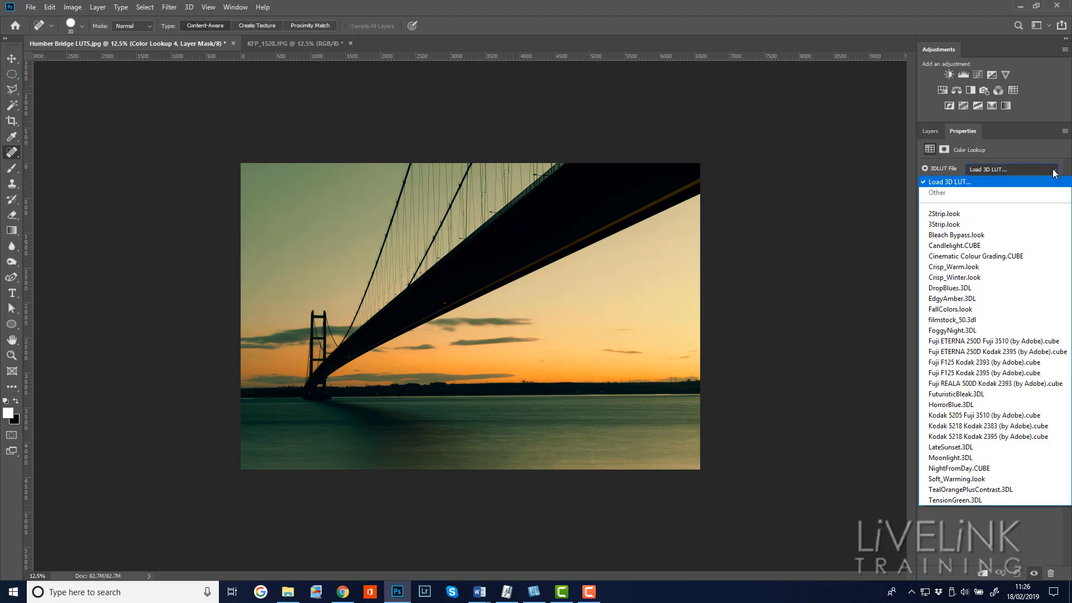
mouse_move(949, 448)
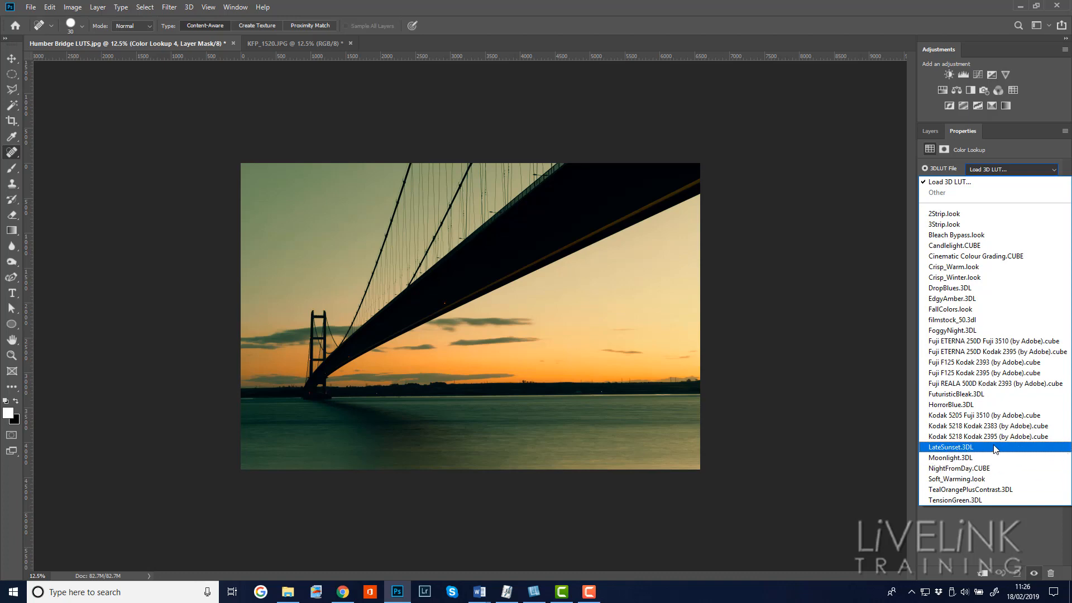
left_click(949, 447)
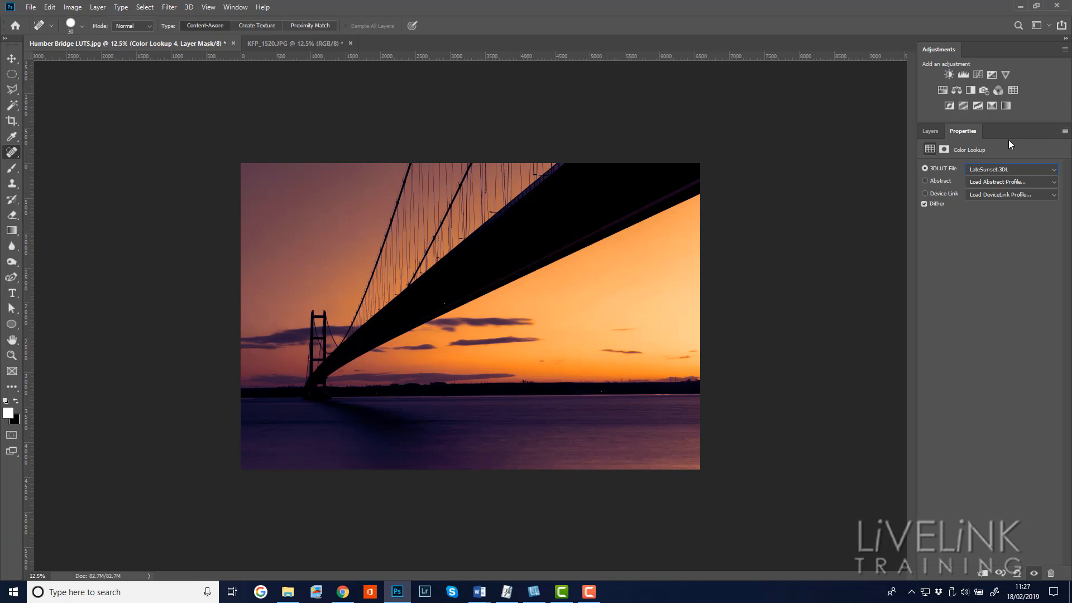
left_click(930, 131)
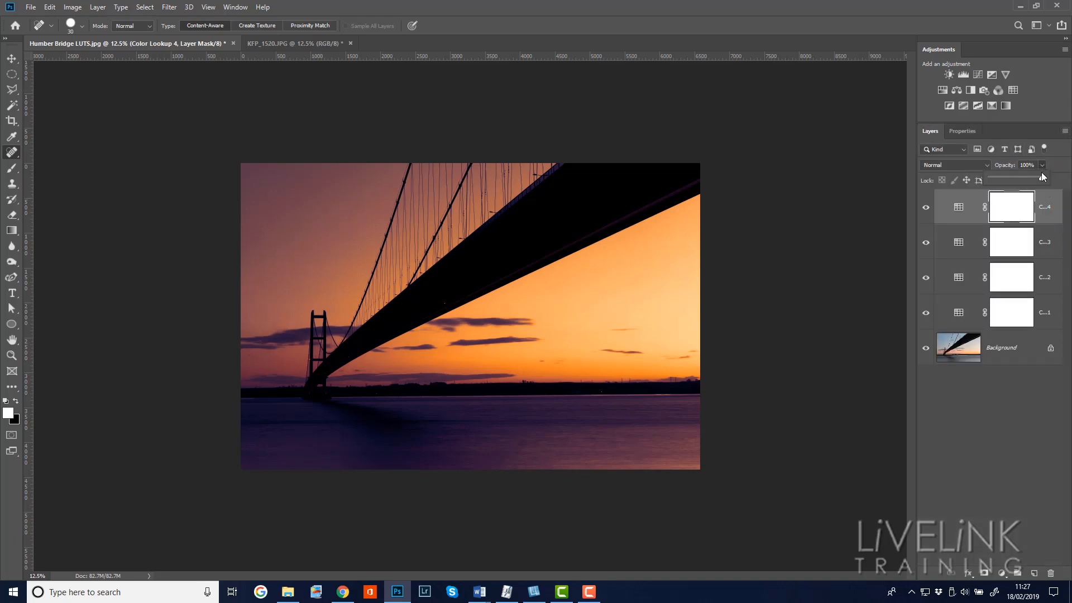
Step: Set the LateSunset layer's opacity to 68%
left_click_drag(1042, 176, 1023, 179)
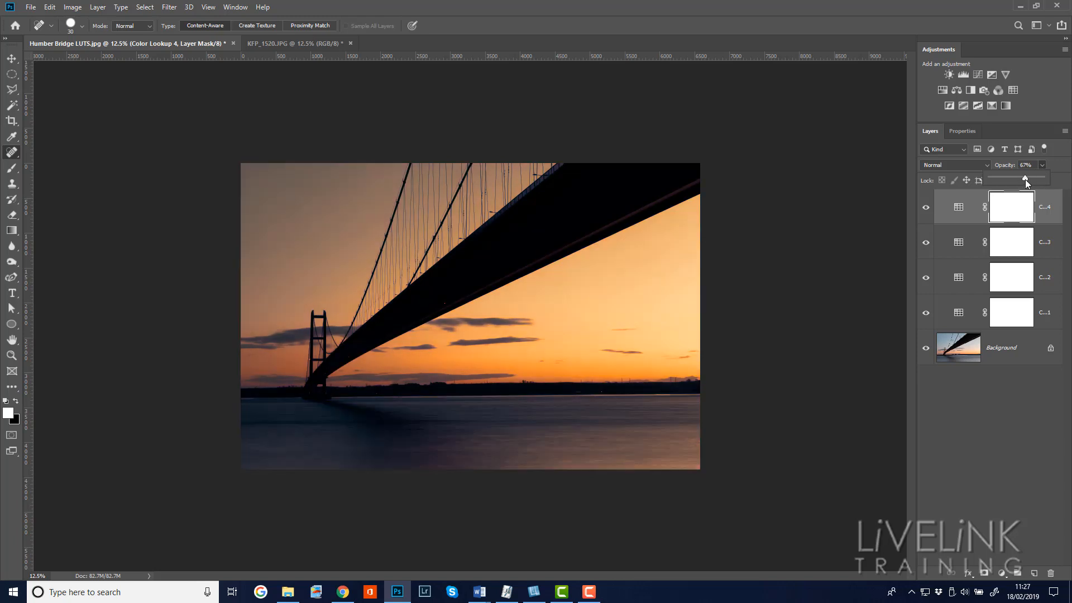
left_click_drag(1022, 180, 1026, 179)
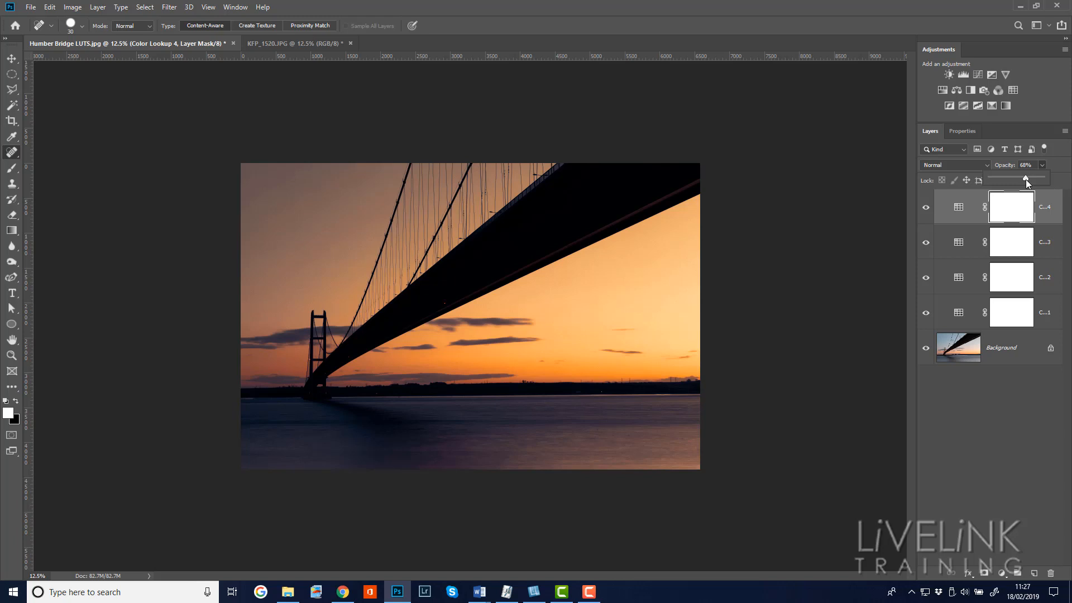
left_click_drag(1026, 178, 1023, 179)
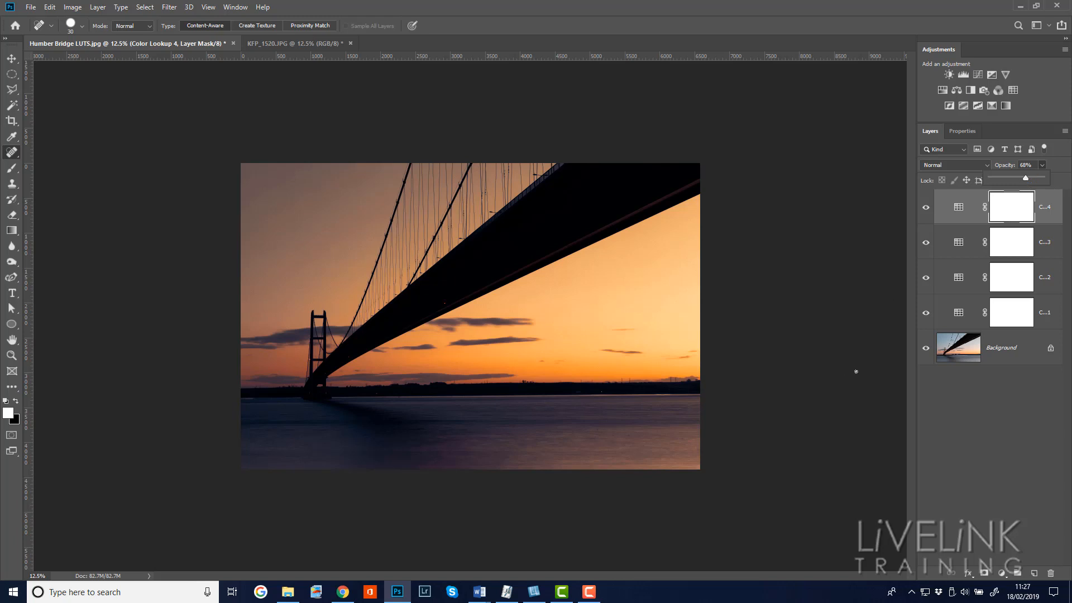
mouse_move(890, 357)
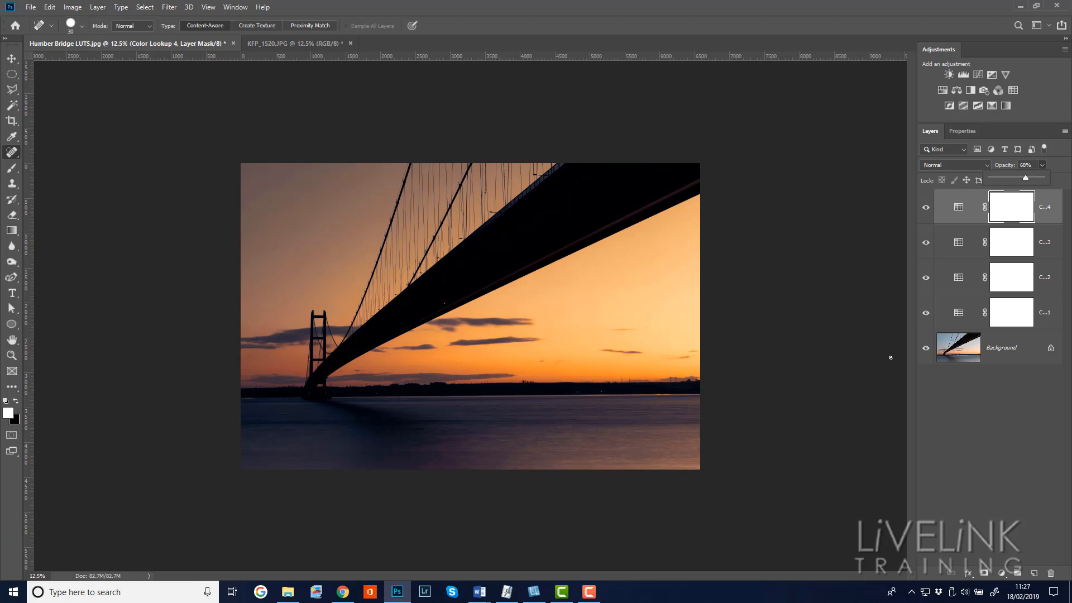
mouse_move(1011, 284)
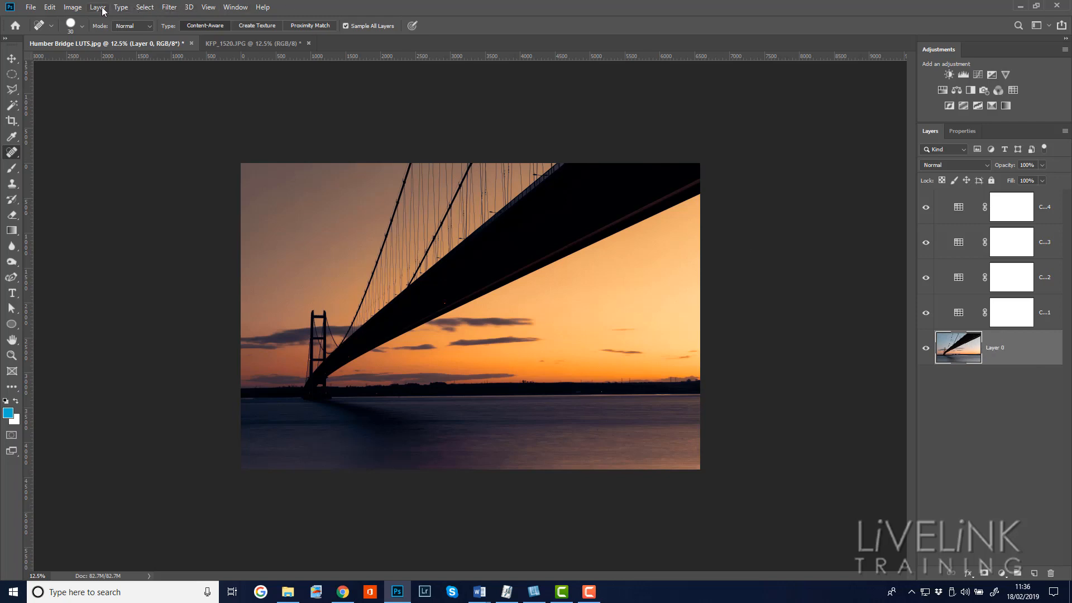
Step: Convert Layer 0 back into the Background layer via Layer > New > Background from Layer
left_click(97, 6)
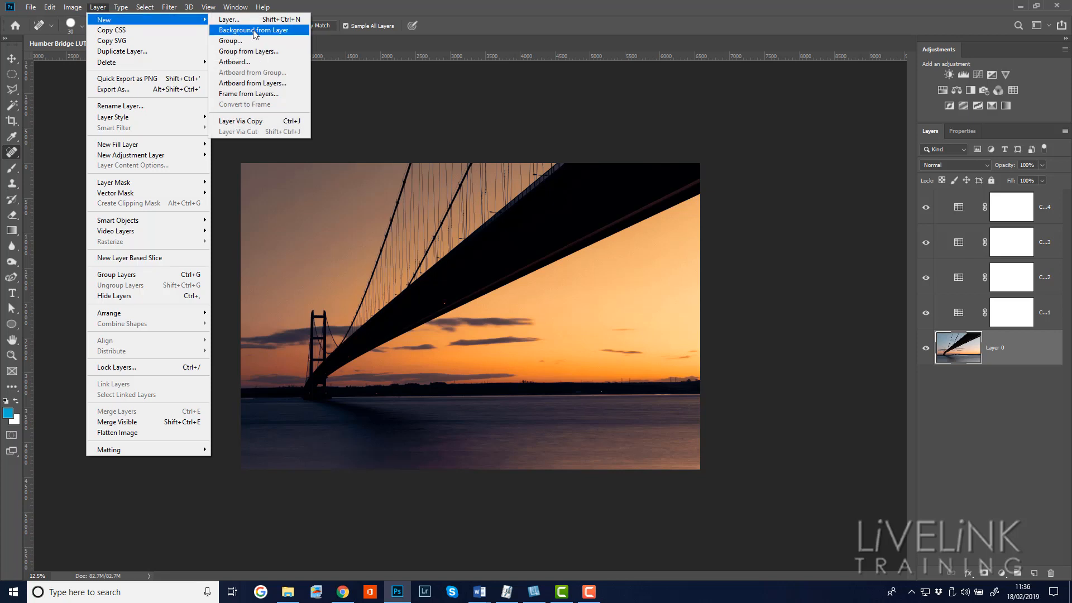
left_click(255, 30)
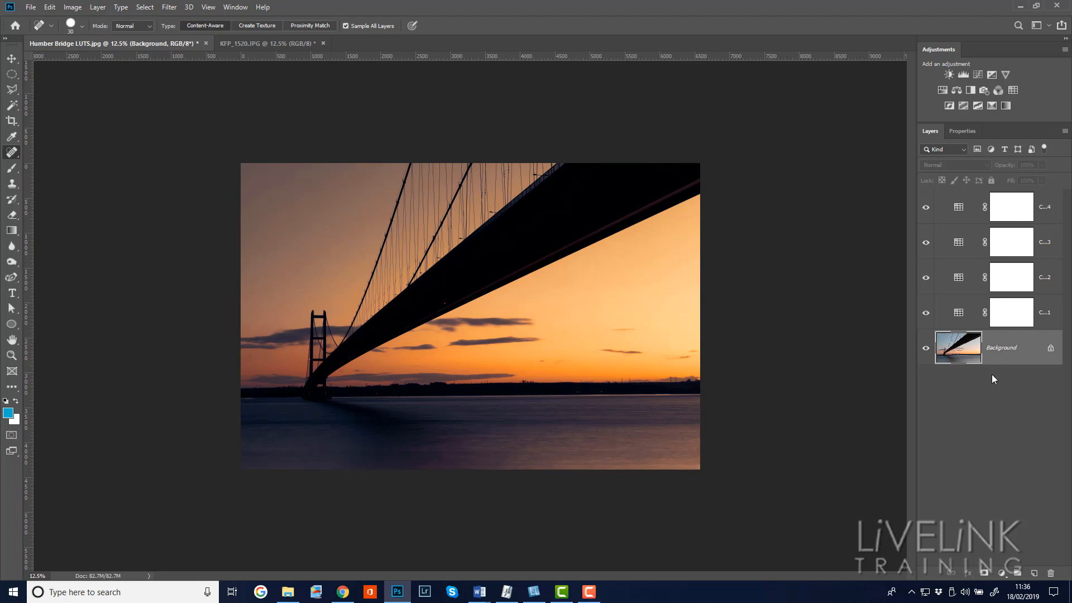
mouse_move(981, 383)
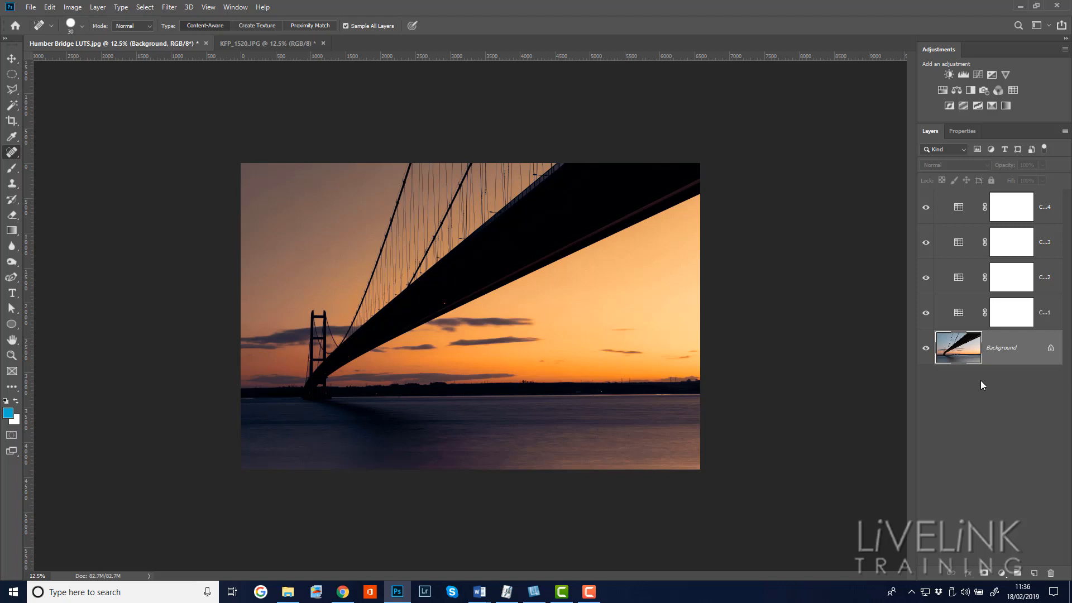
mouse_move(985, 383)
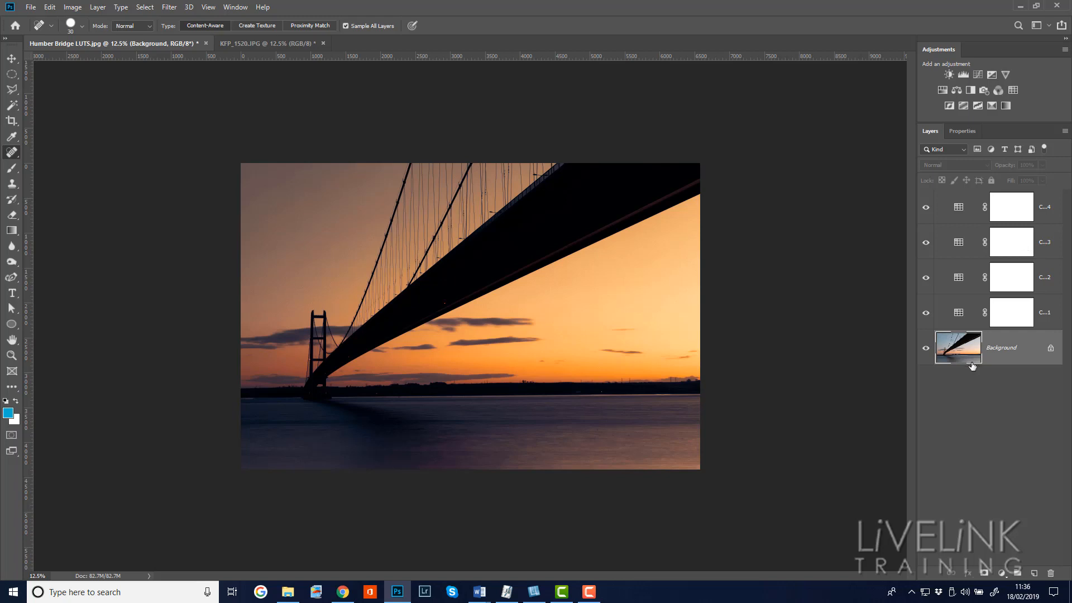
mouse_move(47, 10)
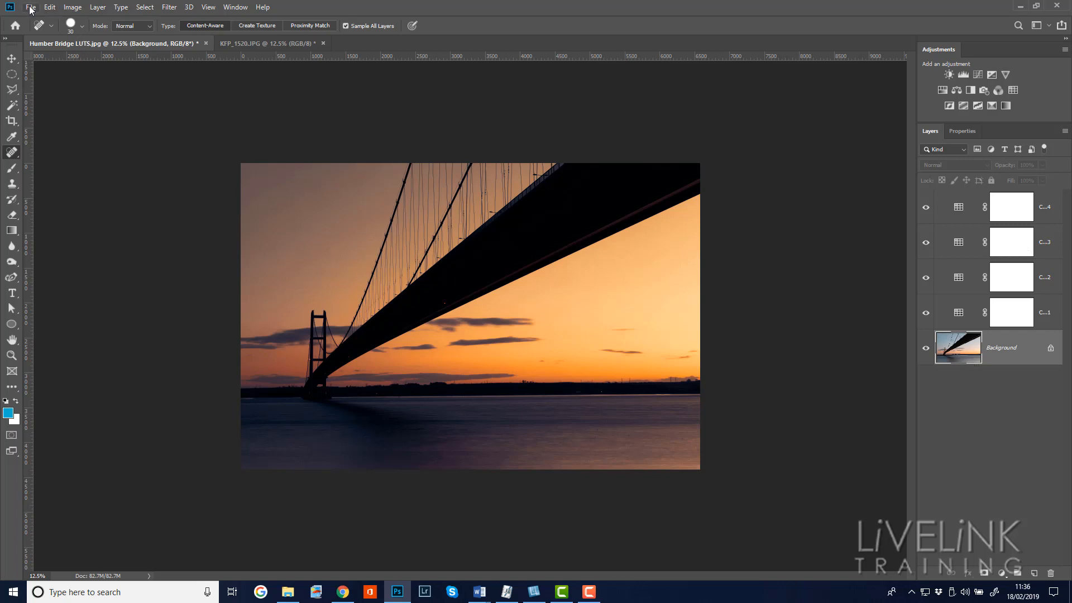
Step: Export Color Lookup Tables as CUBE at 32 grid points, saved as 'Humber Bridge LUTS 2' in LUTS
left_click(30, 6)
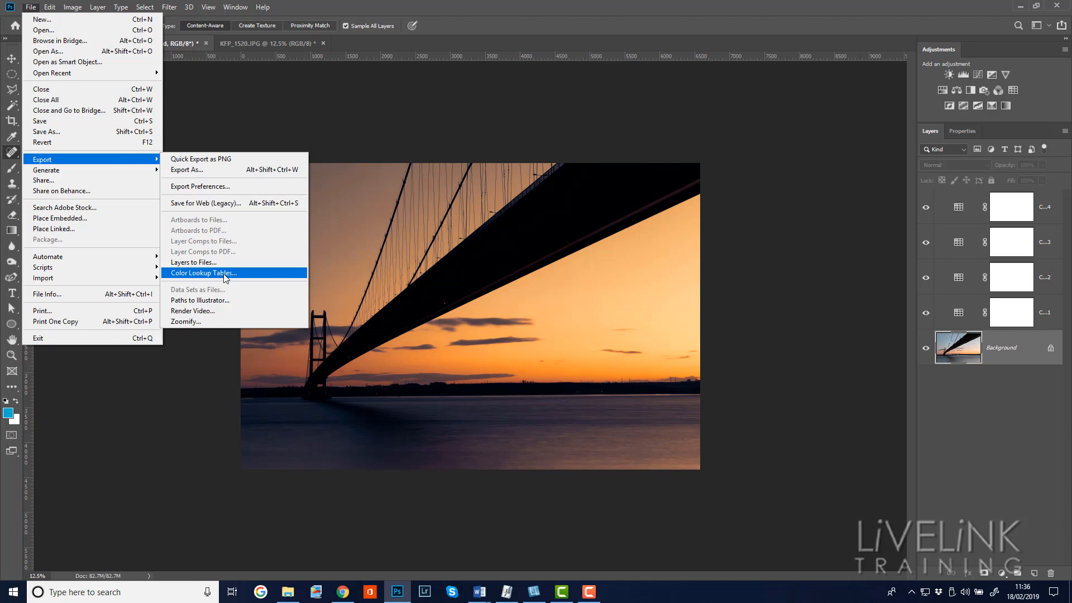
left_click(202, 273)
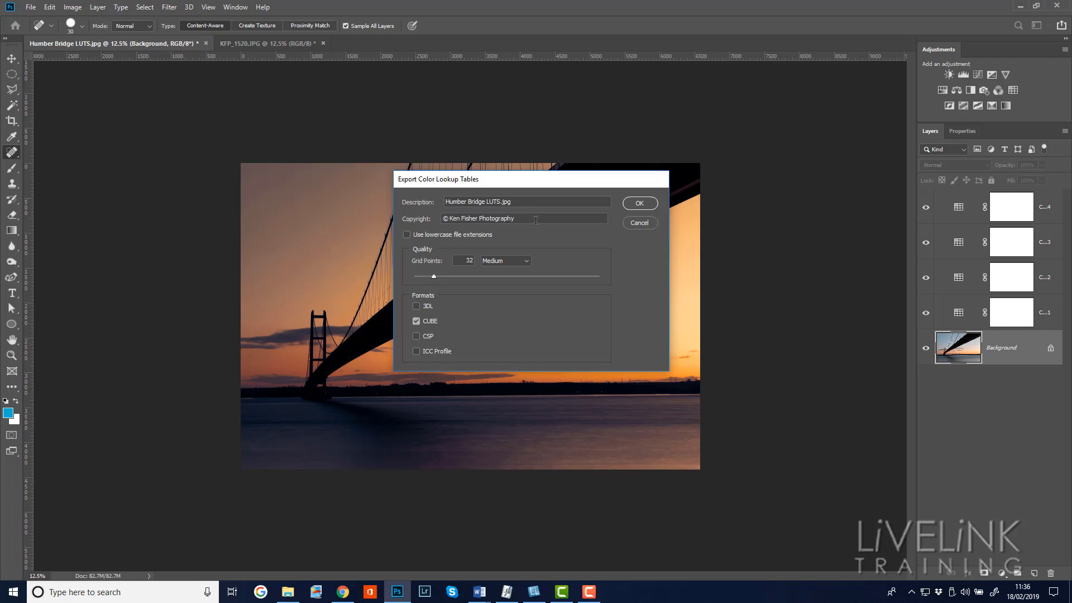
mouse_move(429, 262)
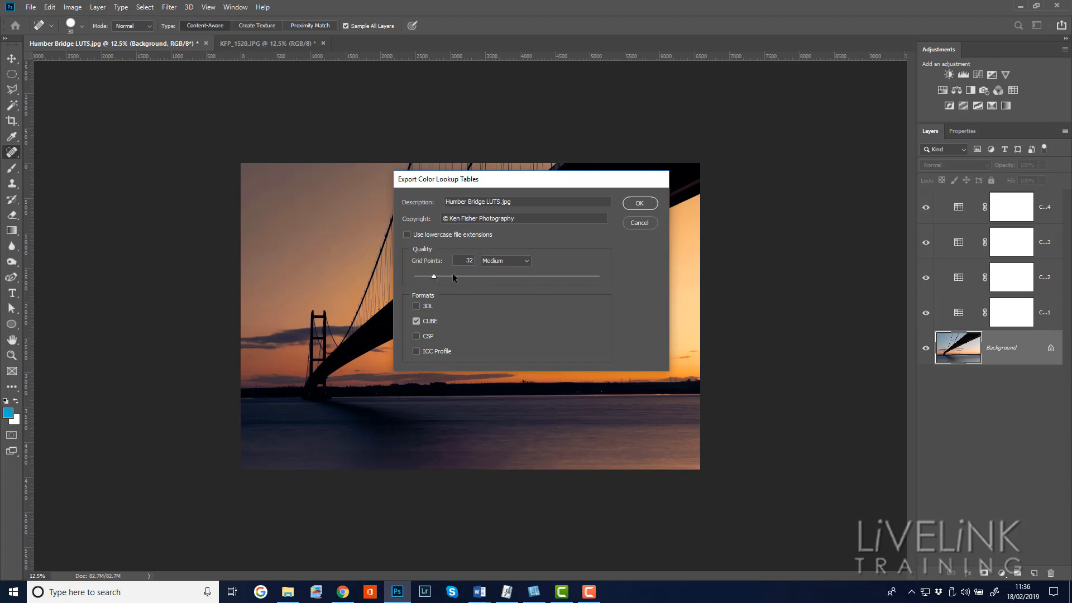
mouse_move(447, 307)
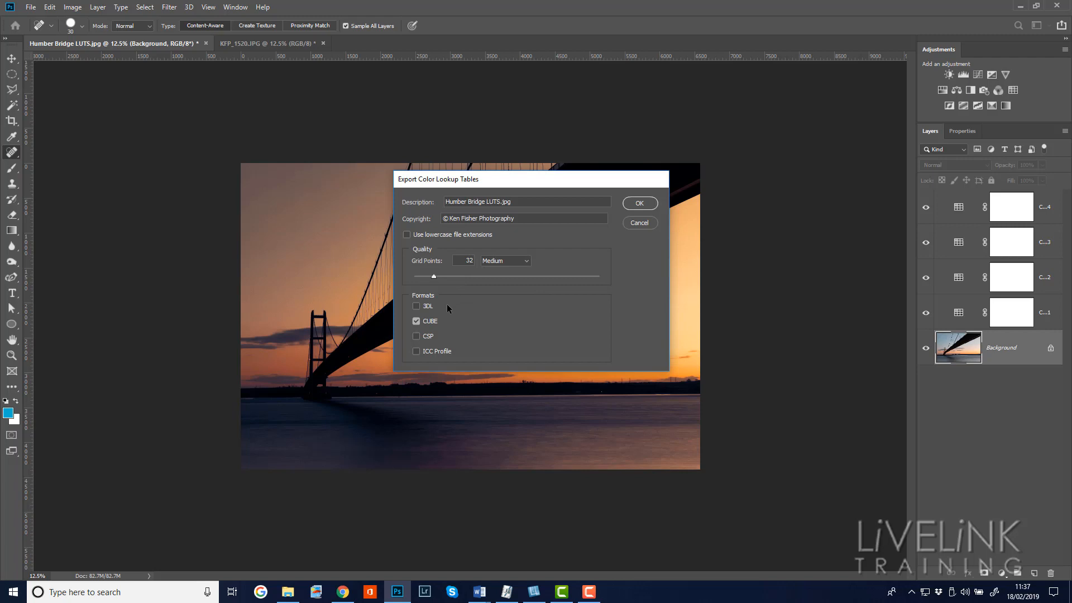
mouse_move(420, 332)
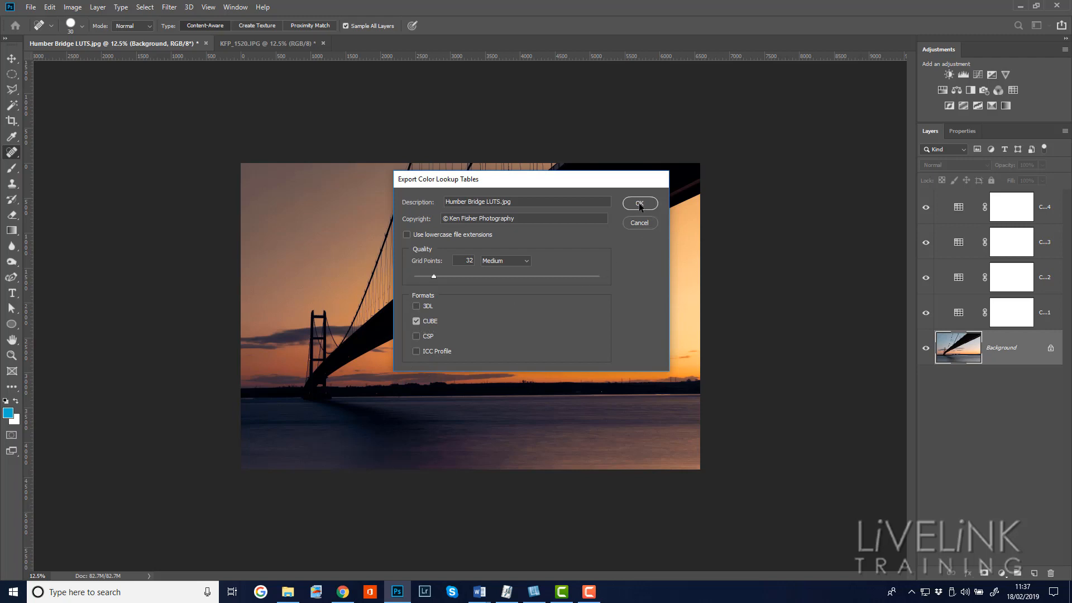
left_click(639, 203)
type("Humber Bridge LUTS 2.lut")
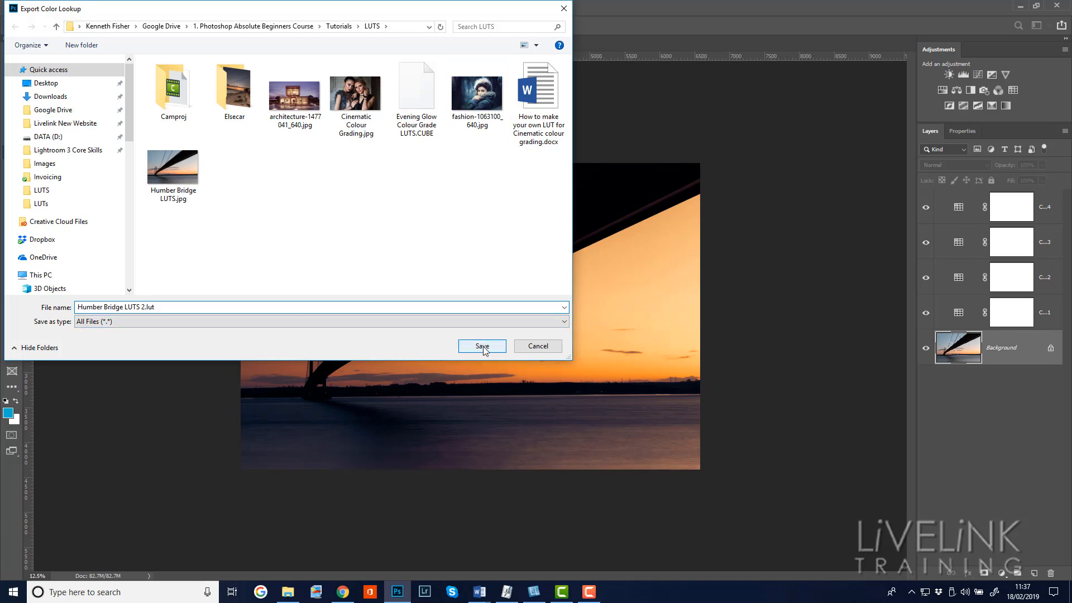
left_click(481, 346)
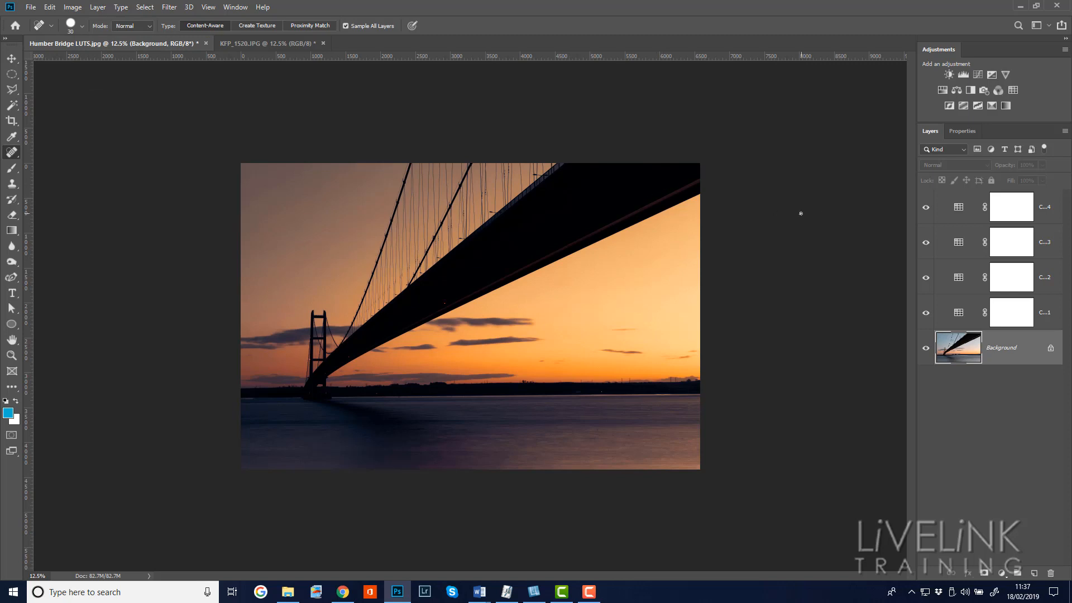
mouse_move(1010, 216)
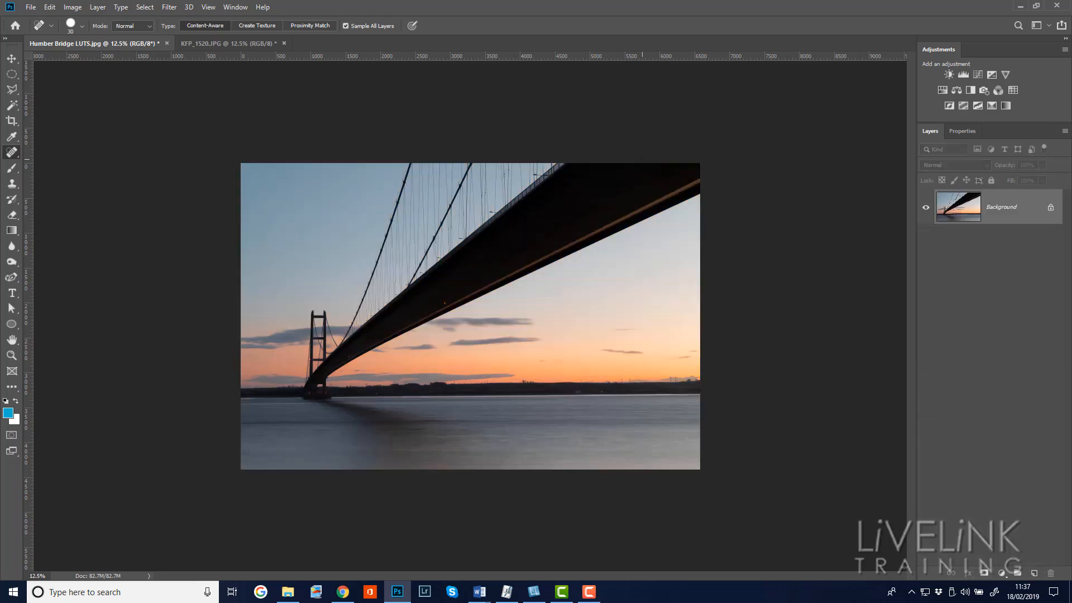
mouse_move(615, 135)
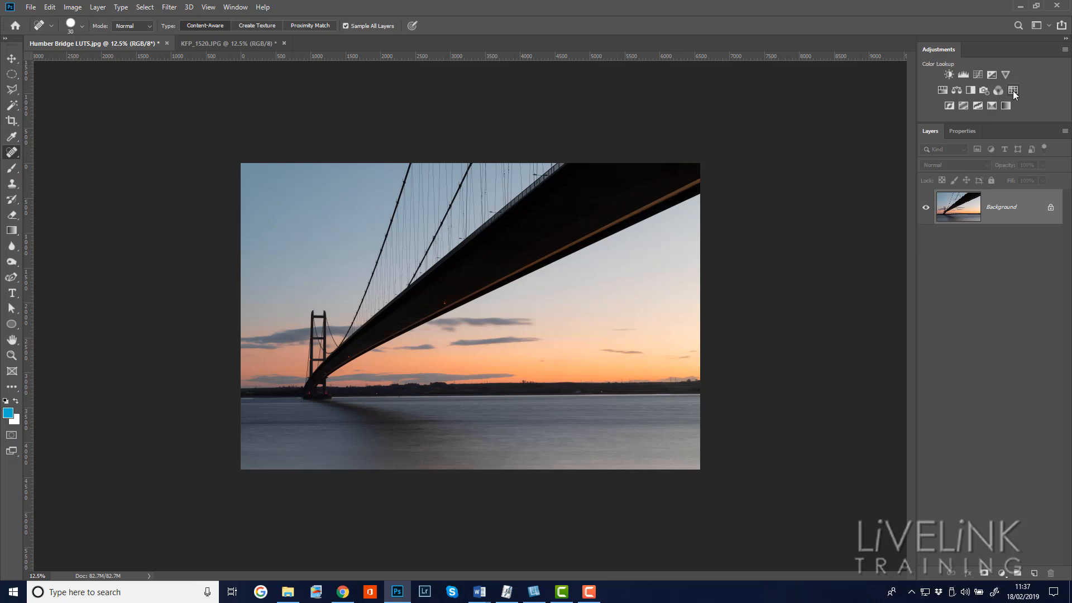
Step: Add a Color Lookup layer to the beach photo and load Humber Bridge LUTS 2.CUBE into it
left_click(1013, 90)
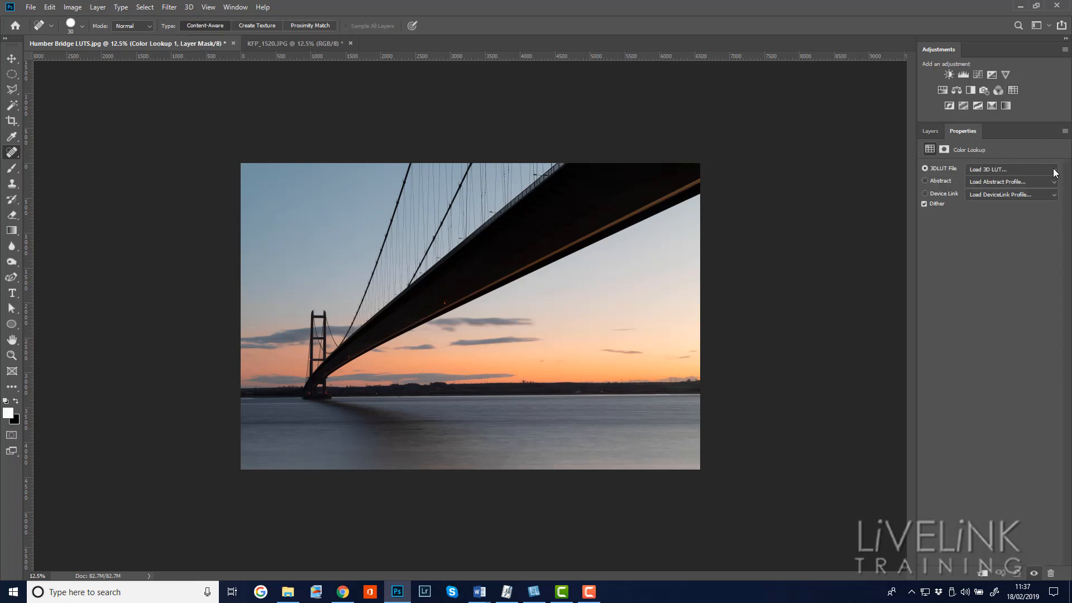
left_click(1012, 169)
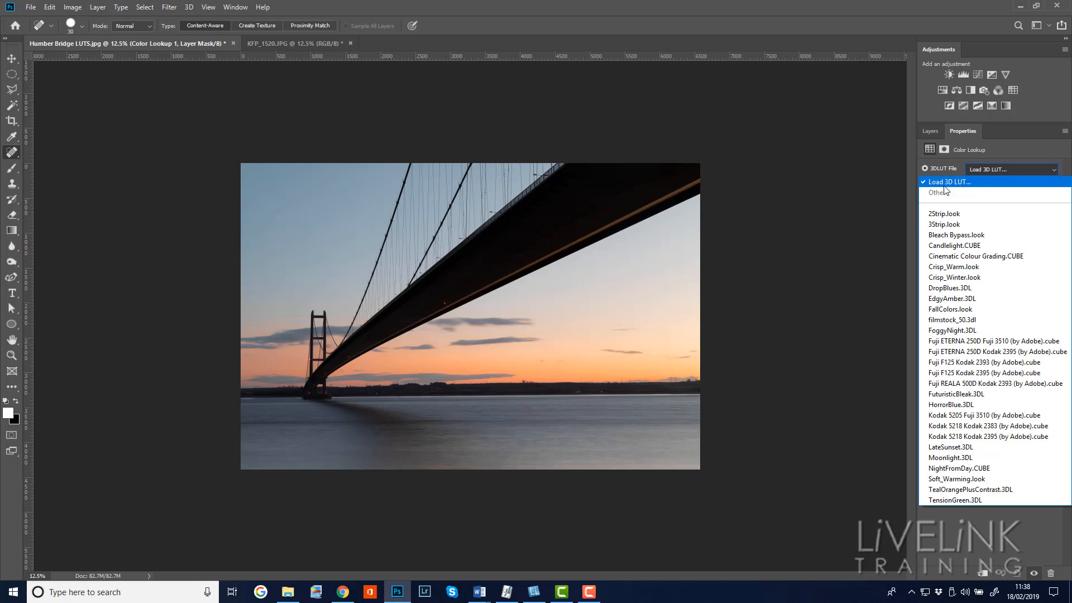
mouse_move(961, 187)
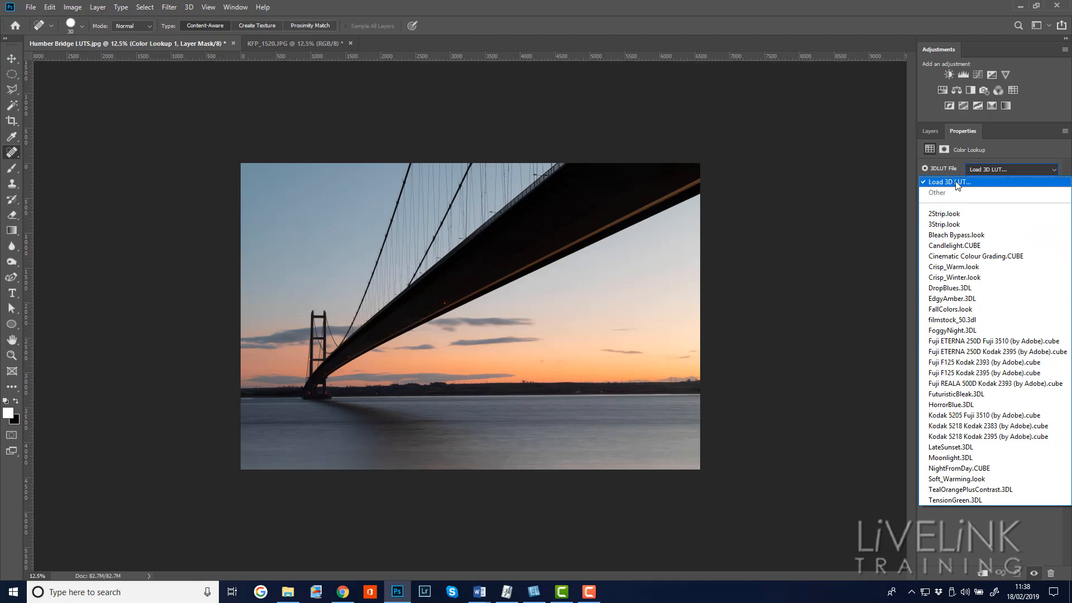
left_click(946, 180)
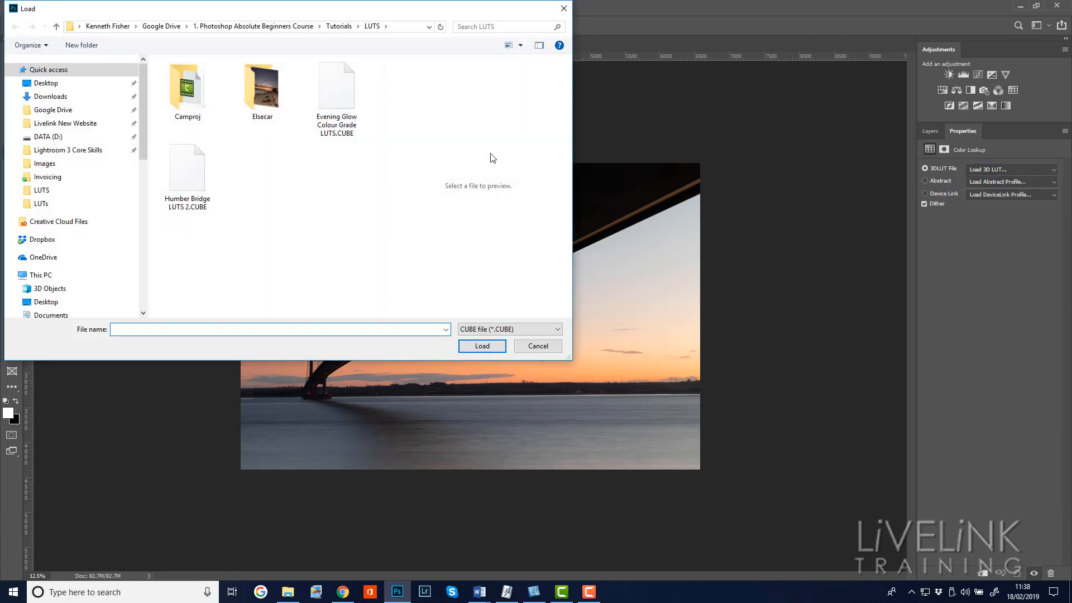
left_click(335, 86)
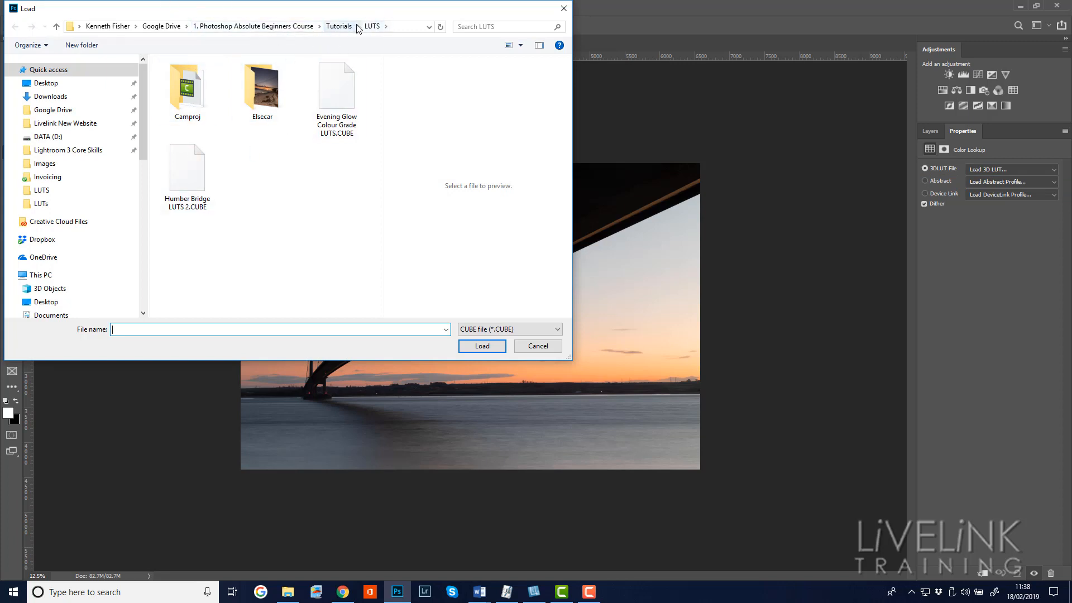
left_click(262, 85)
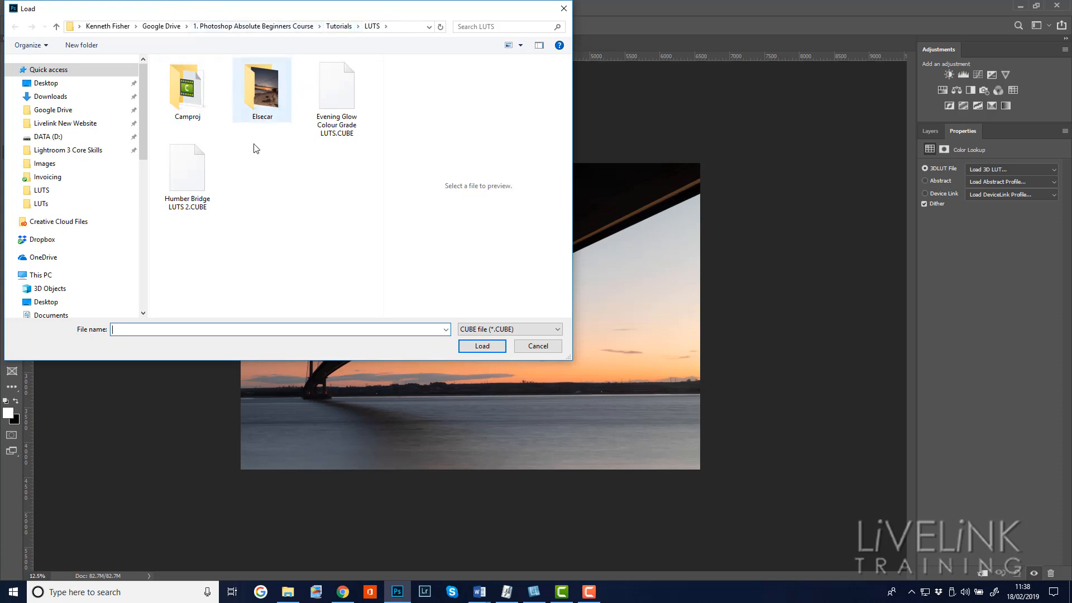
left_click(187, 168)
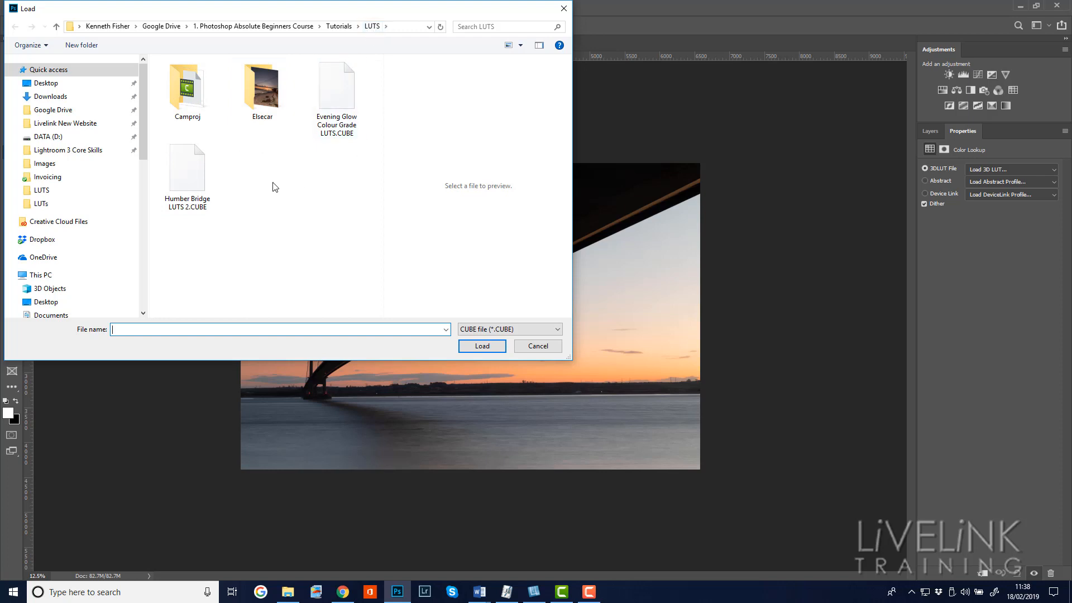
left_click(187, 167)
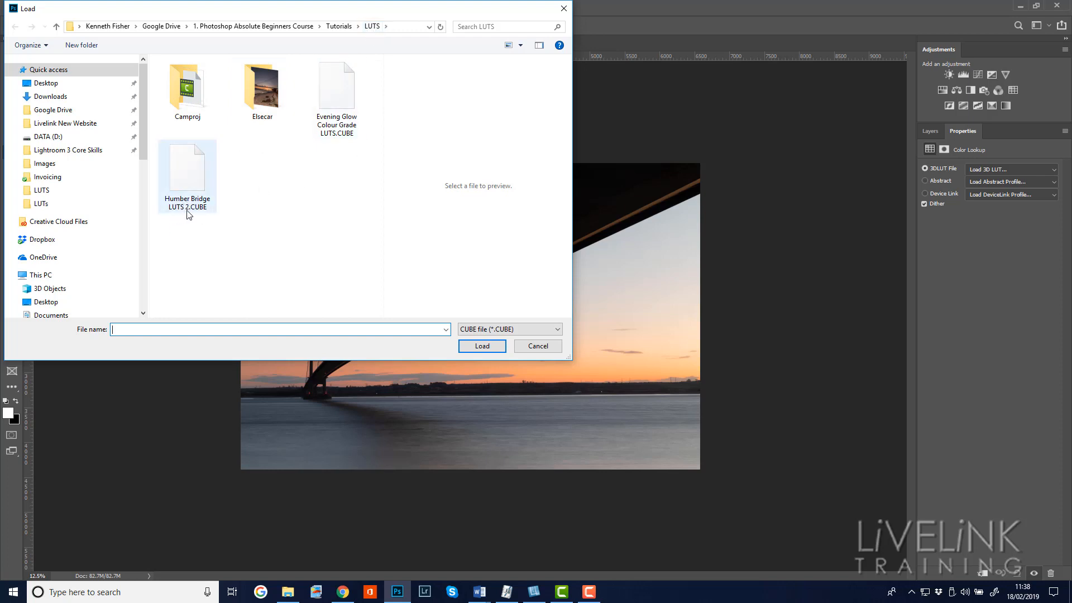
left_click(187, 167)
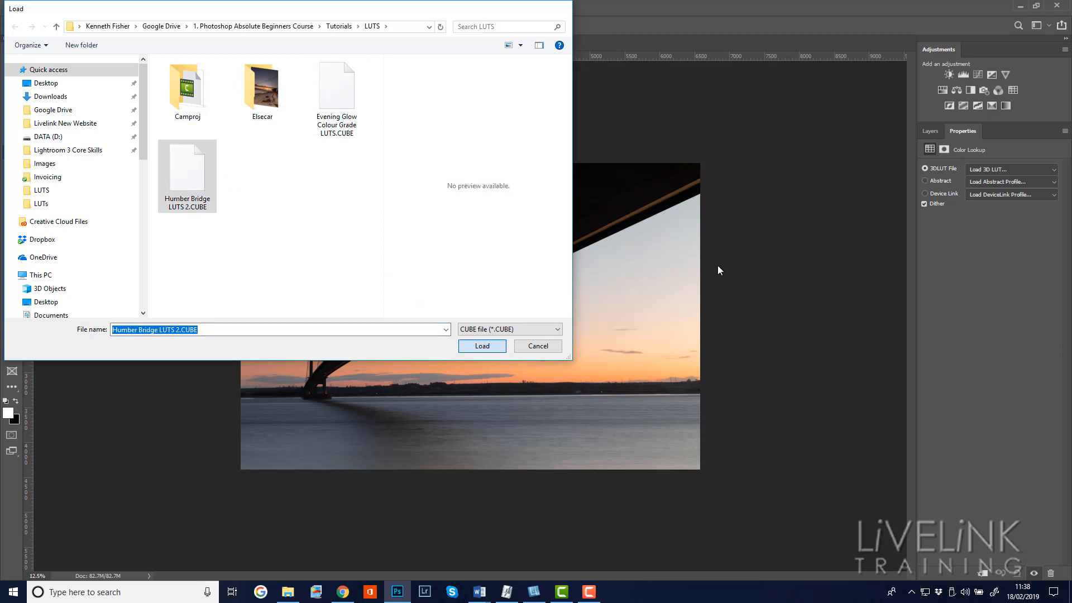
left_click(481, 346)
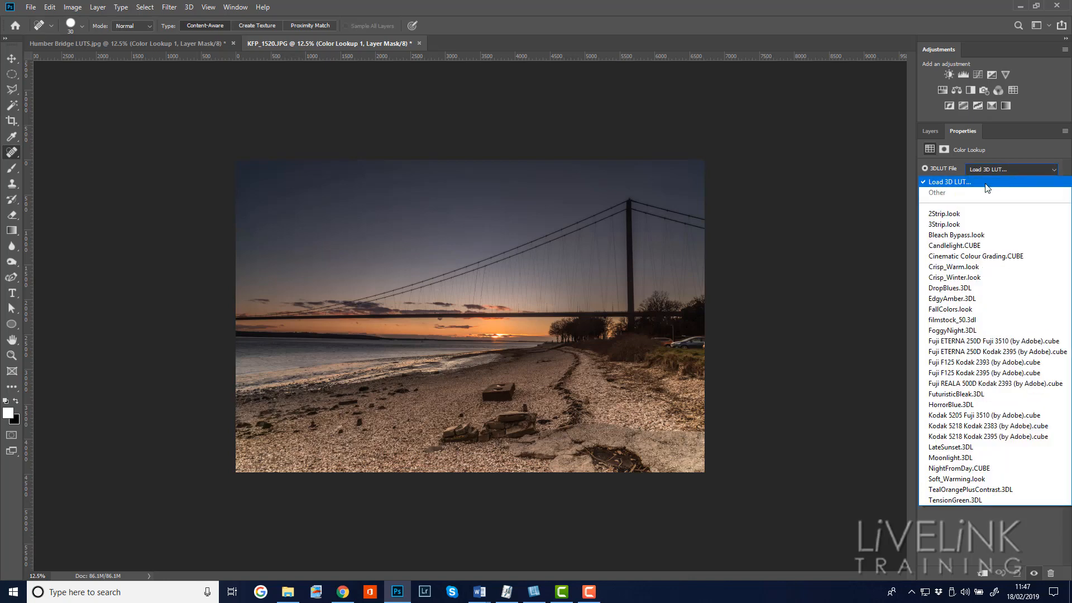
Step: Apply the Humber Bridge LUTS 2.CUBE lookup to KFP_1520.JPG, then return to the Humber Bridge photo
left_click(947, 181)
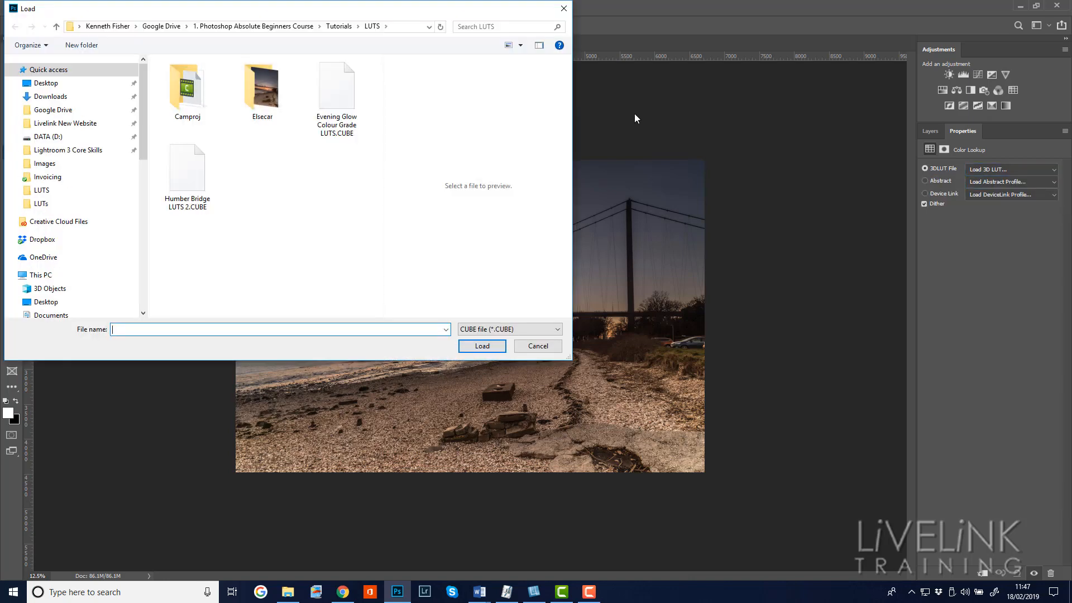
left_click(187, 168)
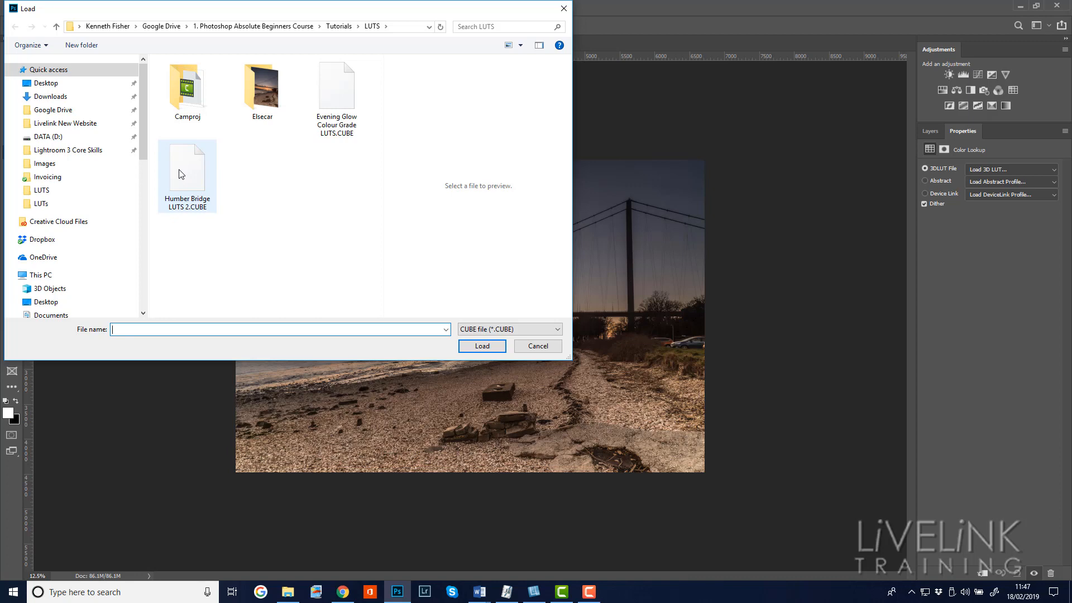
left_click(187, 169)
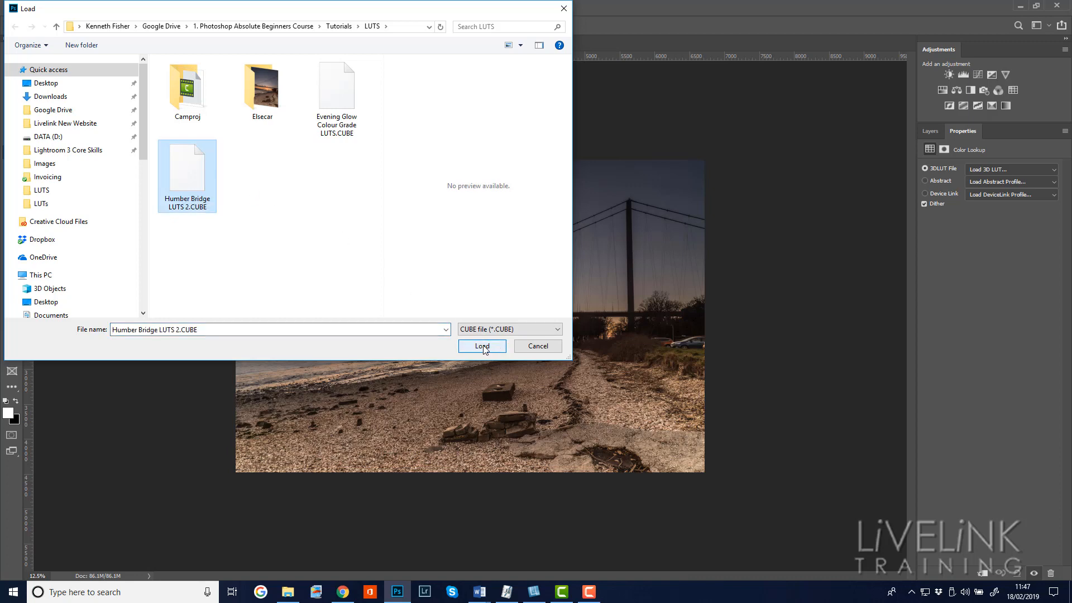
left_click(481, 346)
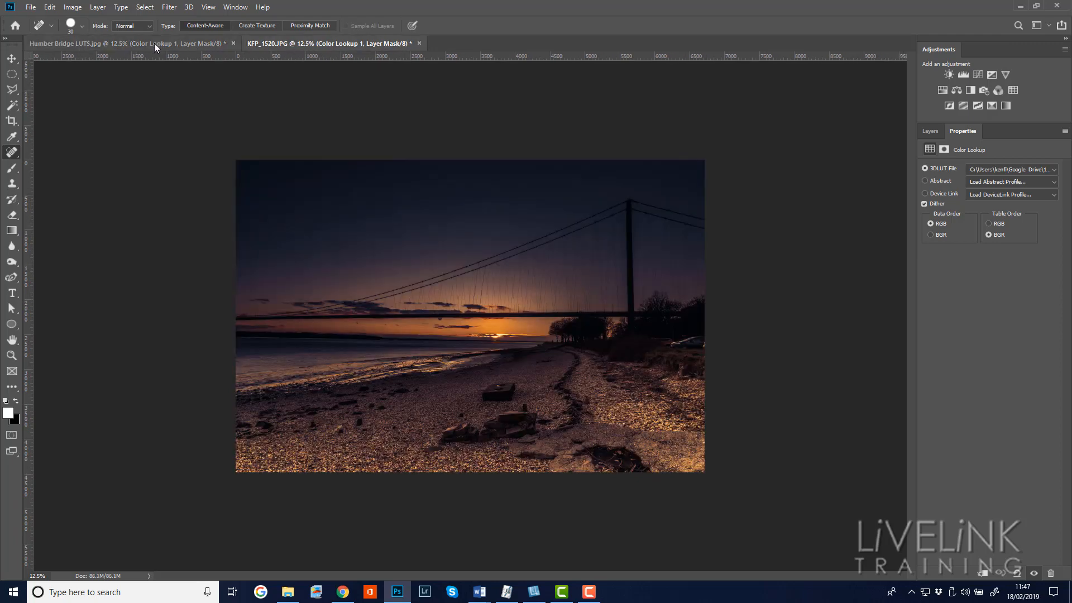
left_click(82, 43)
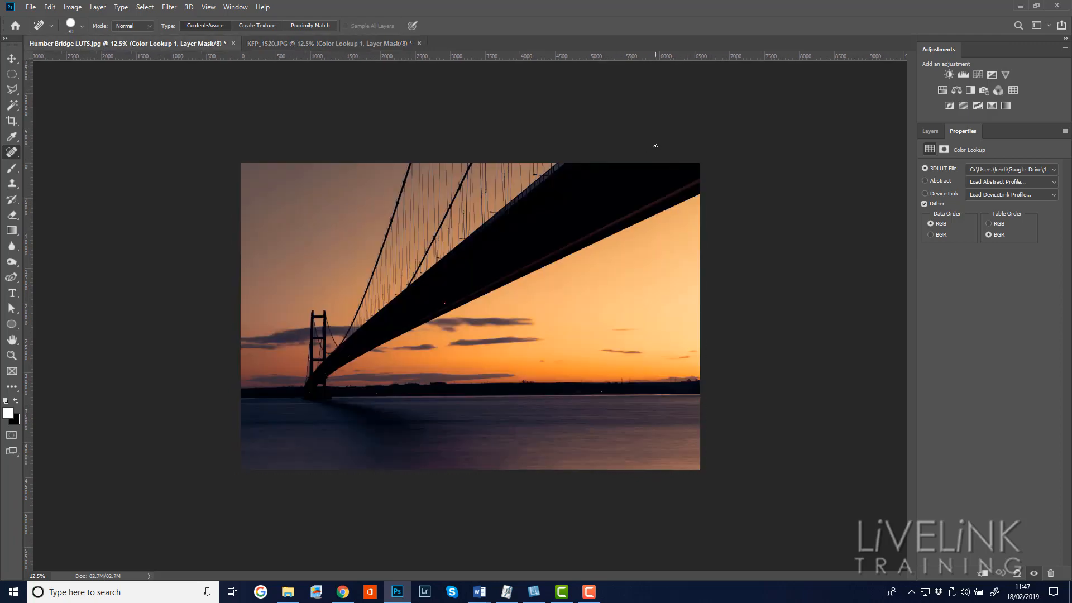